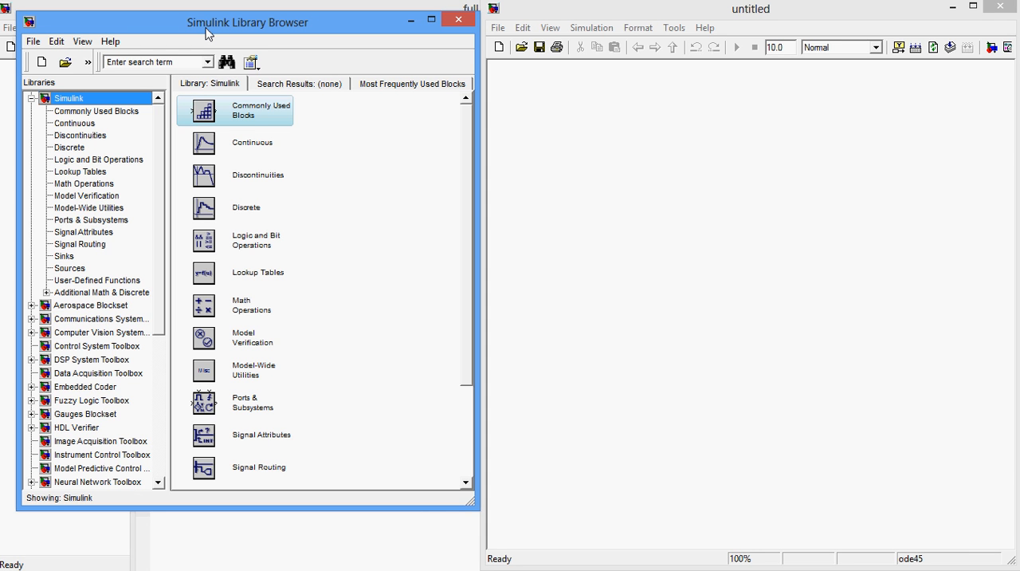
mouse_move(185, 73)
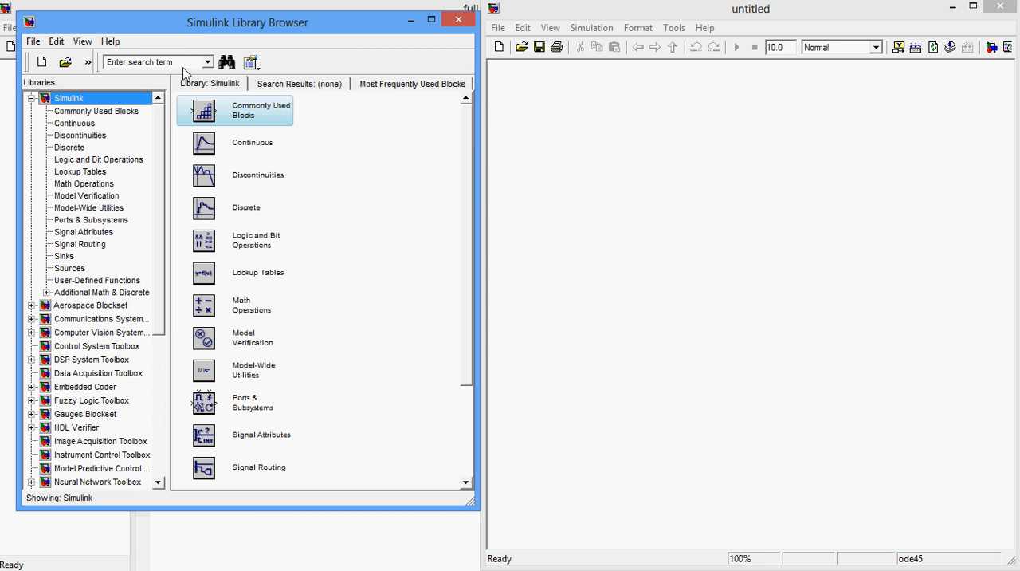
Search the block libraries for 'ac voltage'
click(151, 62)
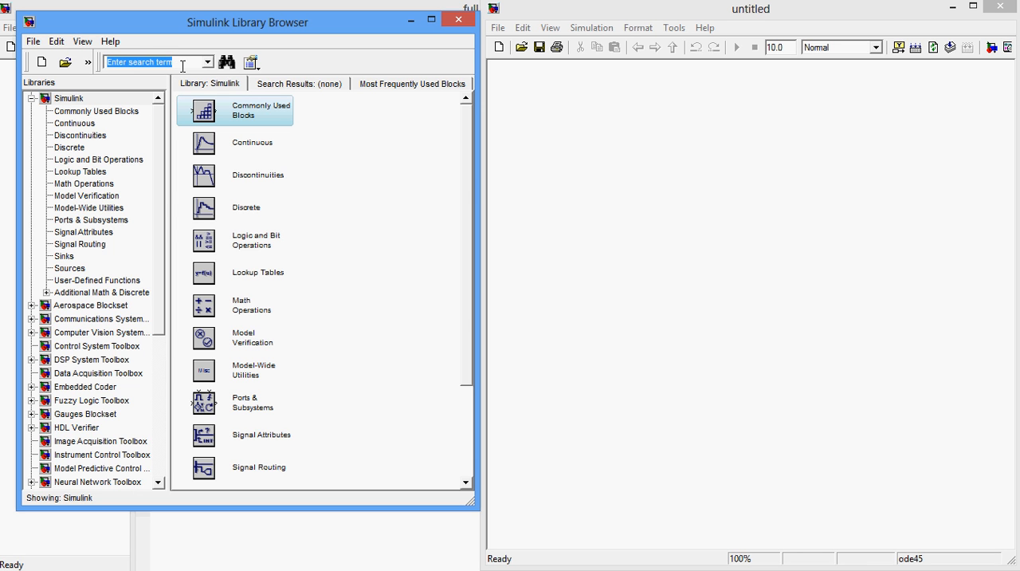
text(ac voltage)
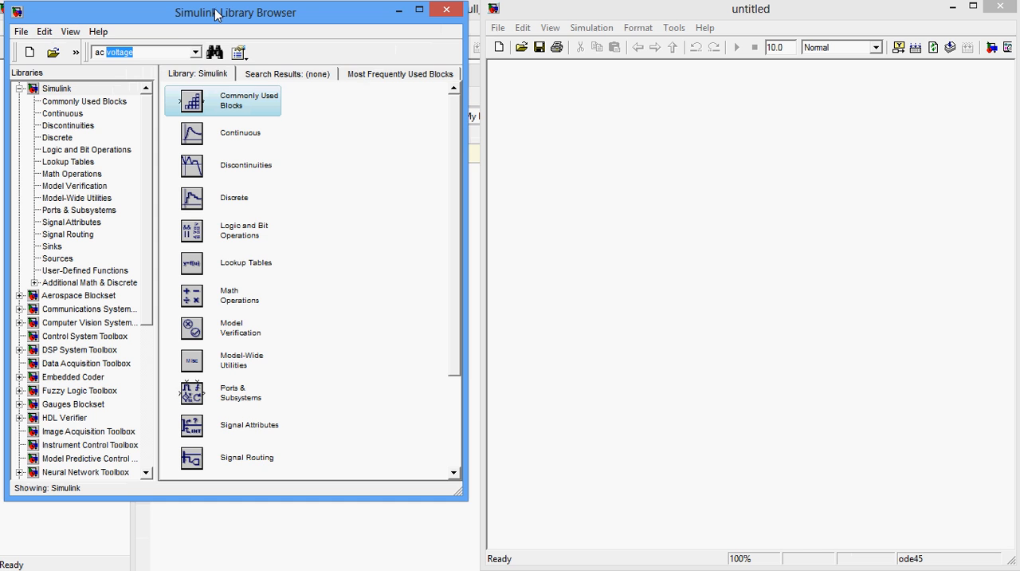
Place the AC Voltage Source, then find the Power Electronics Diode and place a diode block in the model
drag(235, 12, 250, 12)
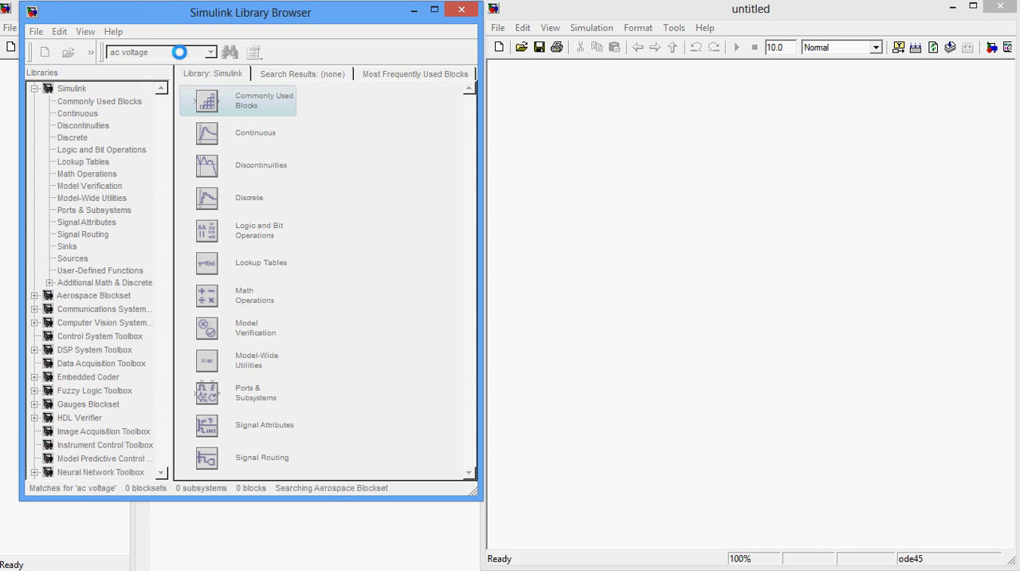
click(229, 51)
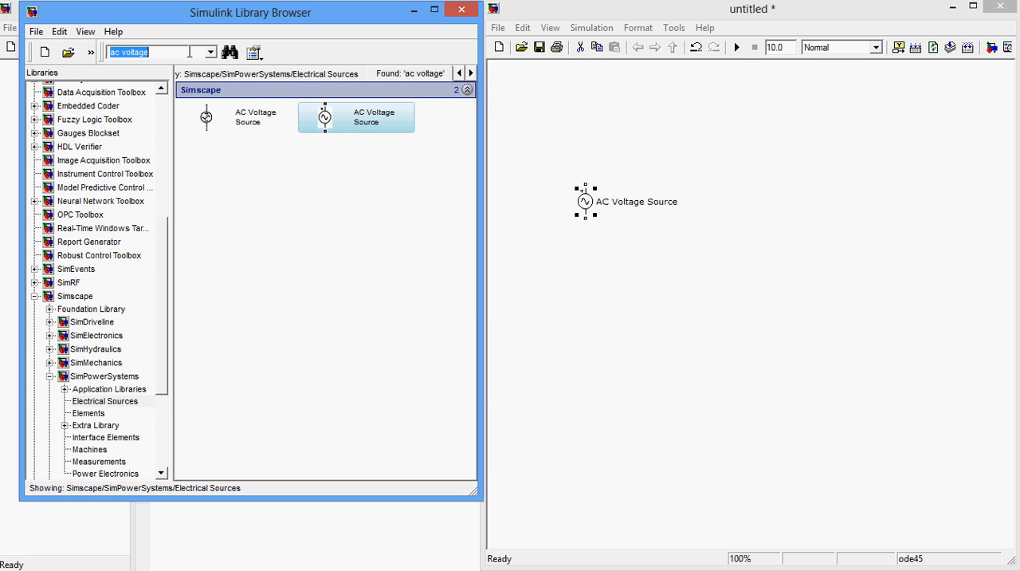
text(diode)
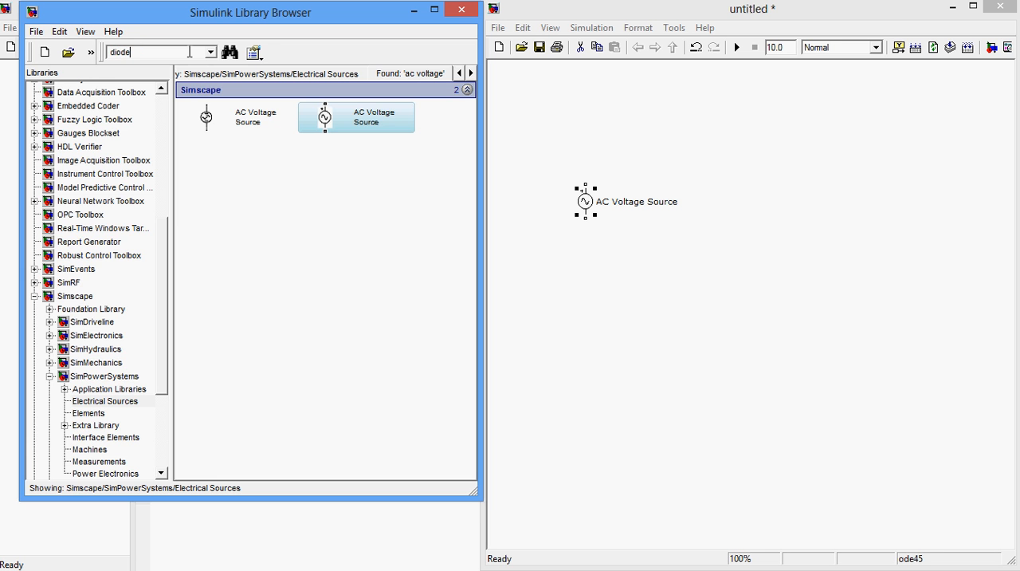
click(230, 51)
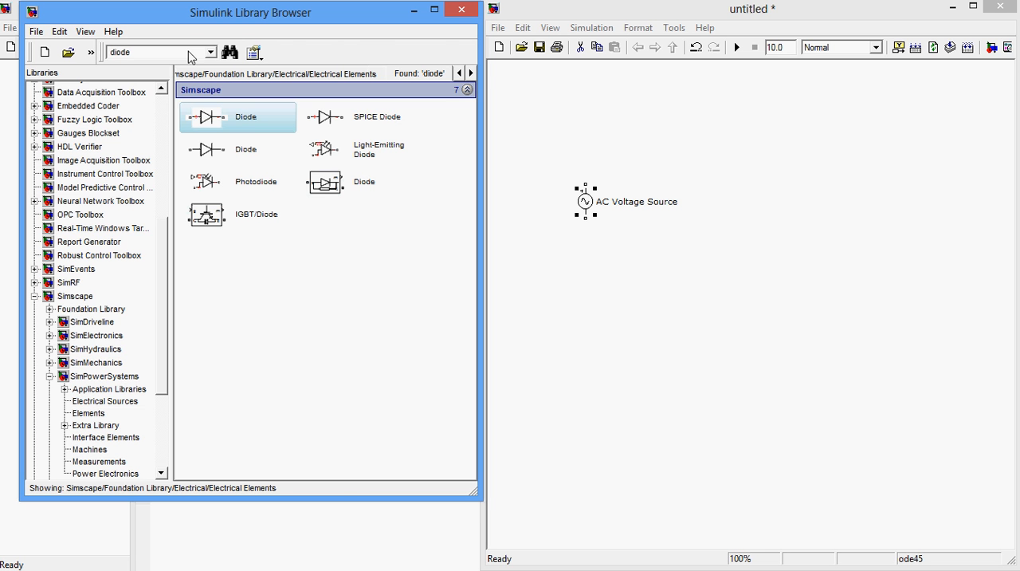
click(325, 181)
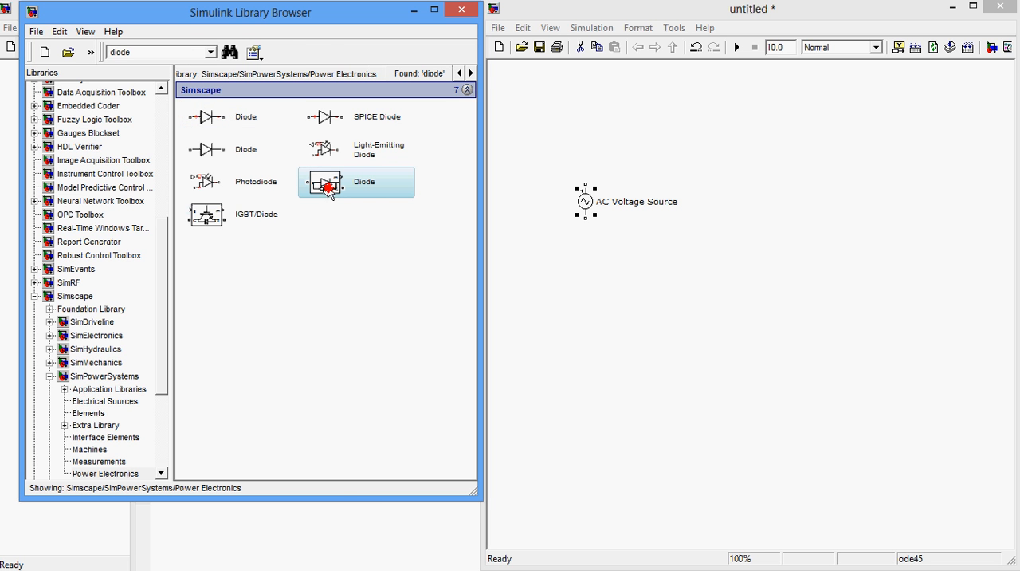
drag(322, 181, 676, 143)
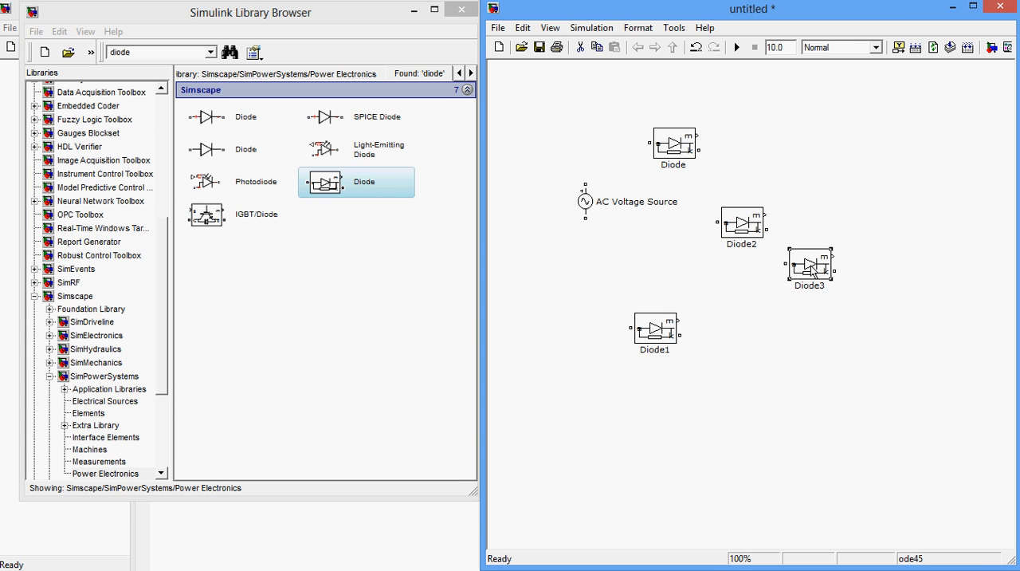
Find the Voltage Measurement block and place it in the model
text(voltage measurement)
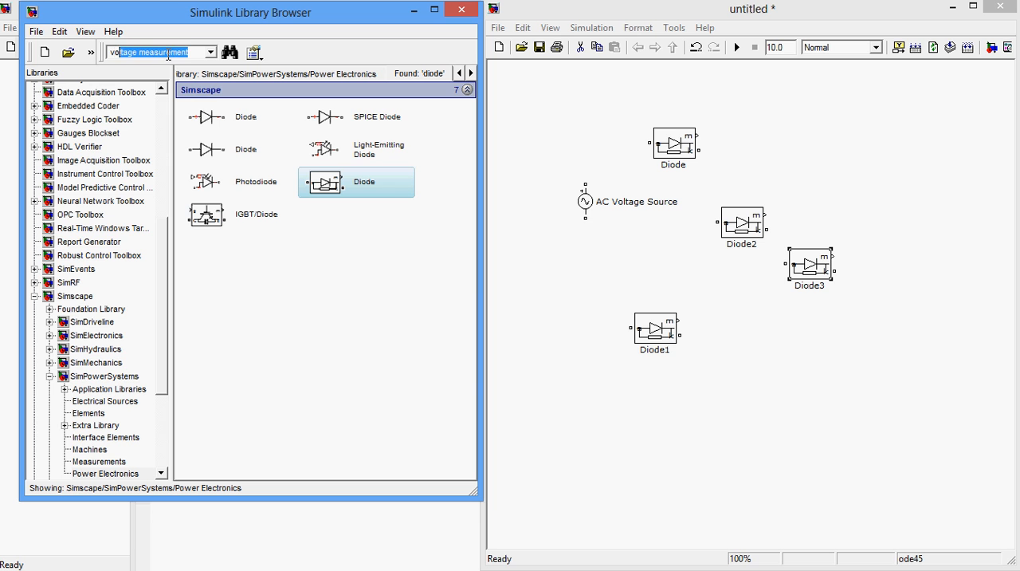
text(votage me)
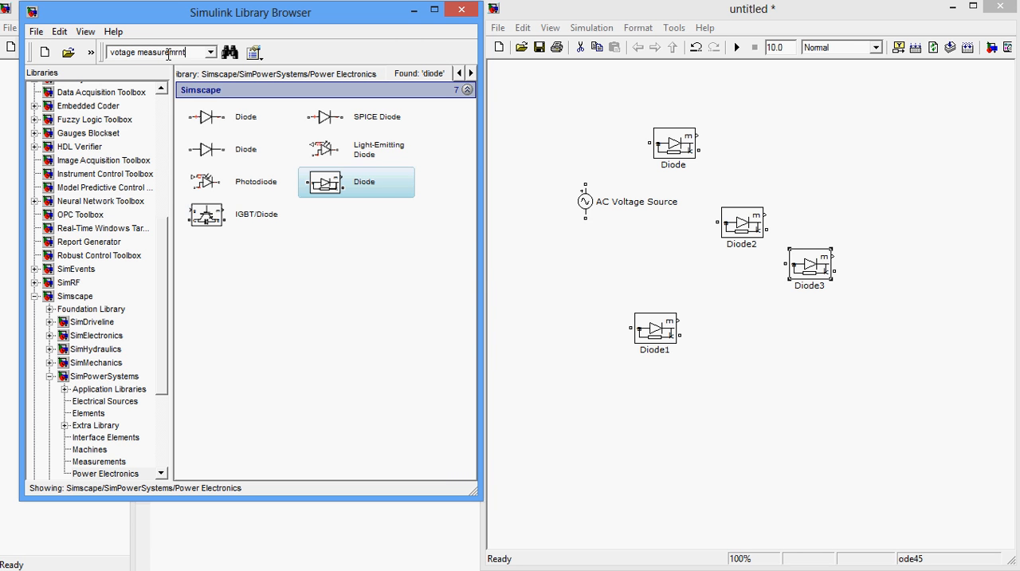
key(BackSpace)
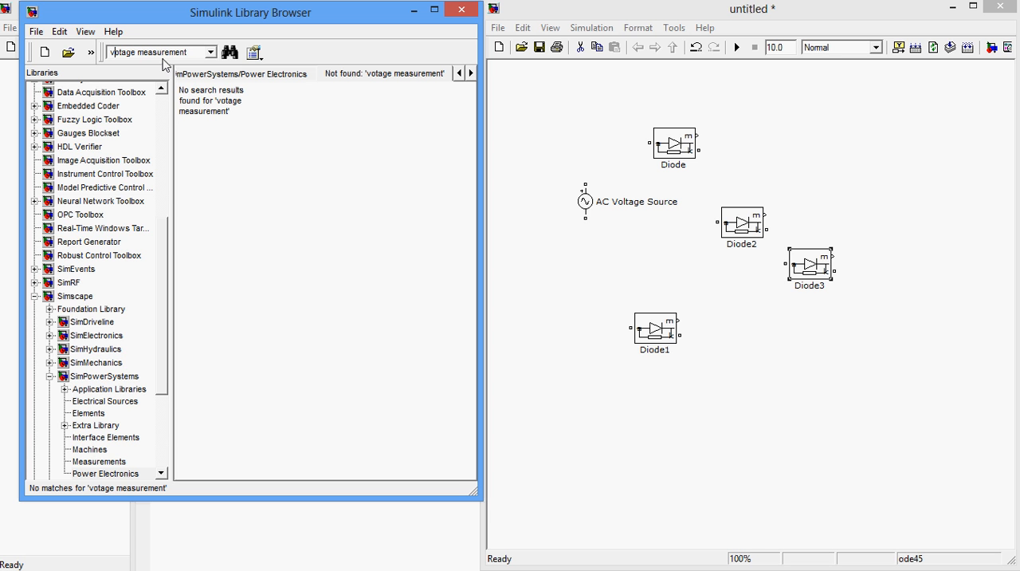
triple_click(156, 51)
text(l)
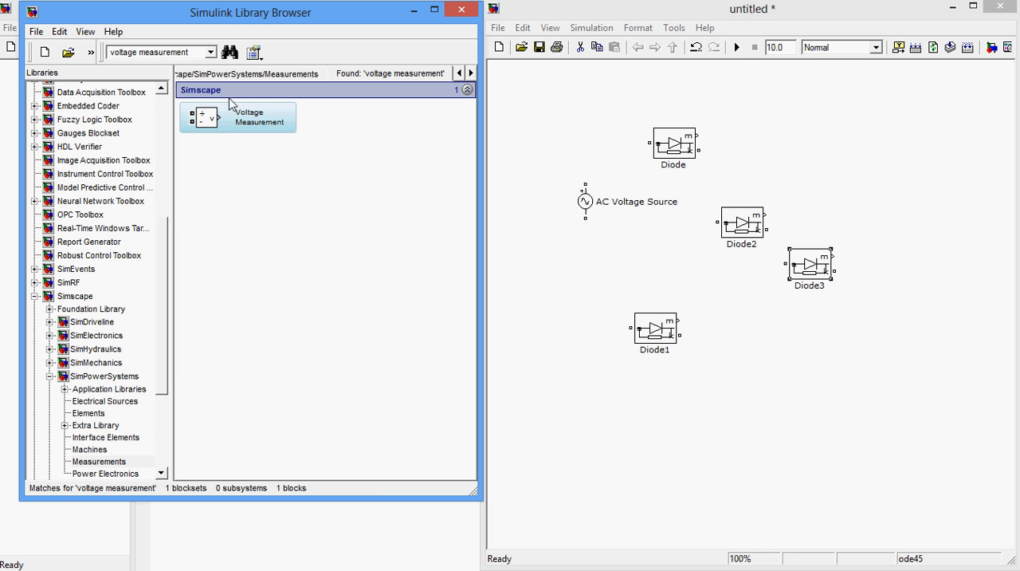
drag(239, 118, 573, 90)
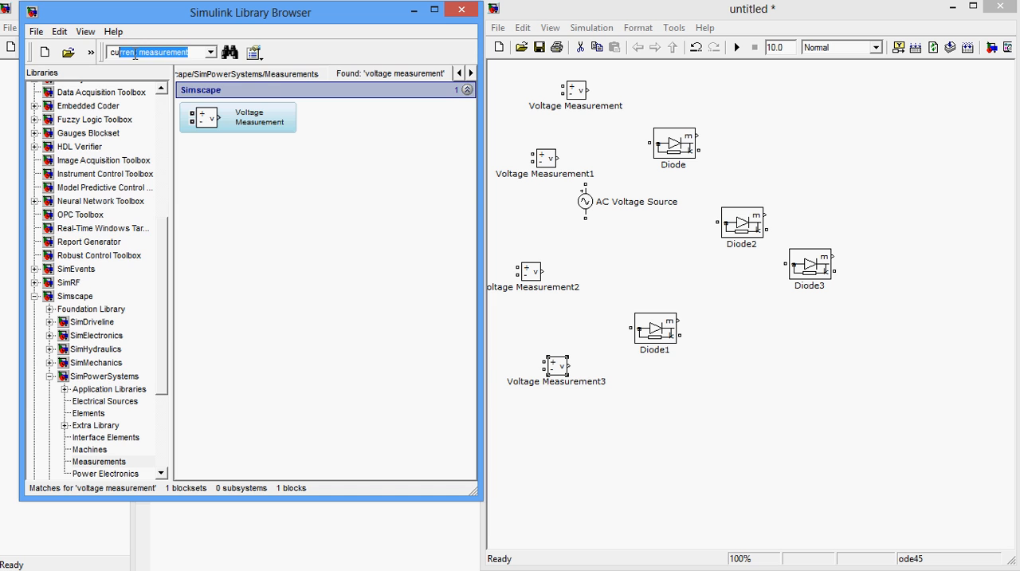
Find the Current Measurement block and place it in the model
text(current measurement)
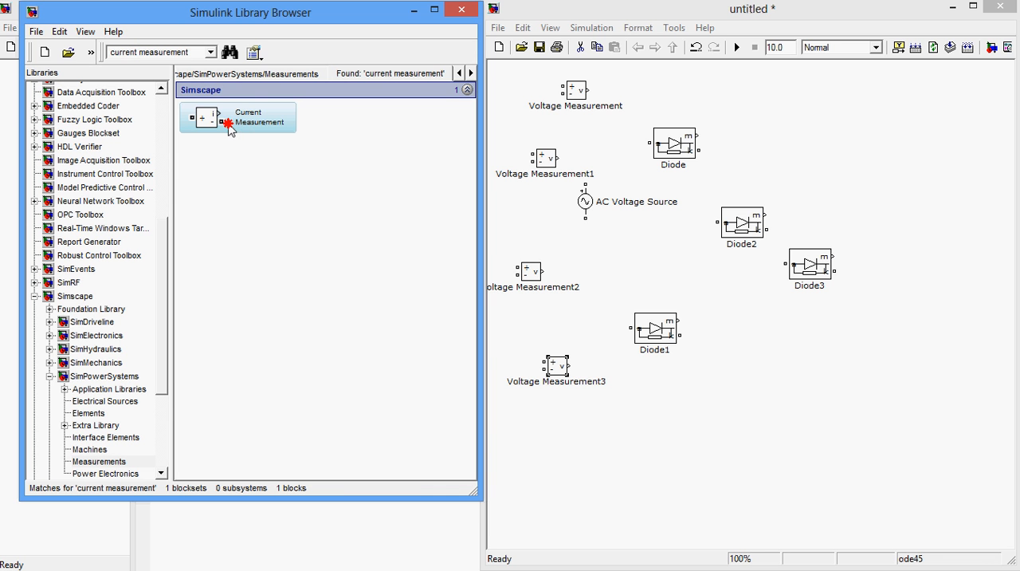
drag(236, 117, 755, 144)
text(r)
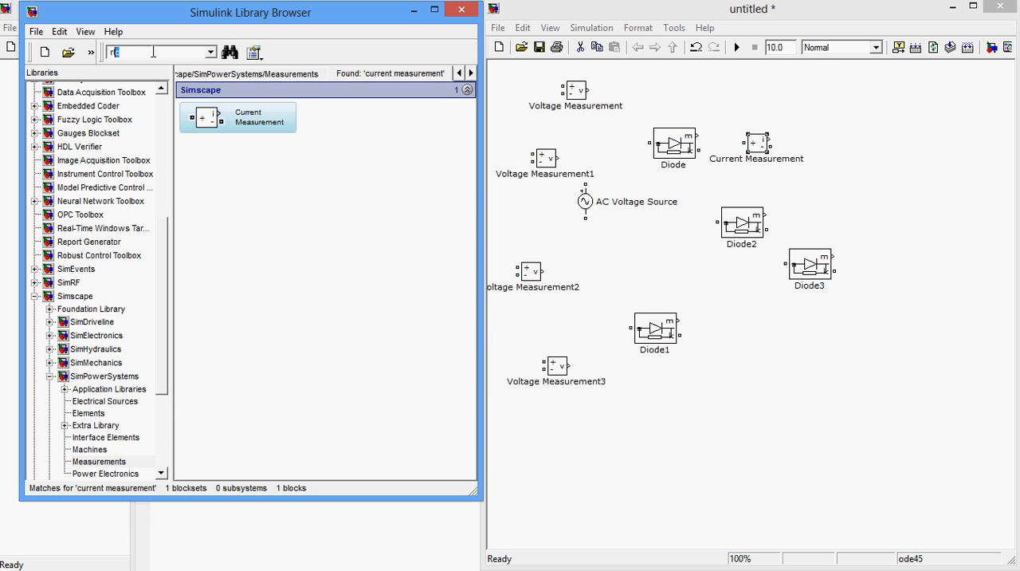
Find the Series RLC Branch under Simscape and place it at the model's right
text(lc)
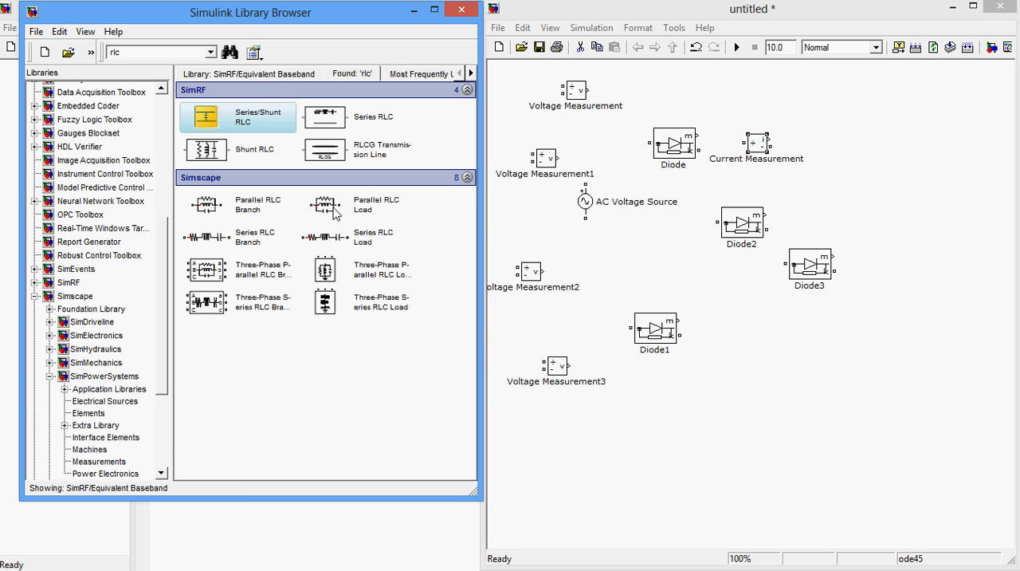
mouse_move(281, 247)
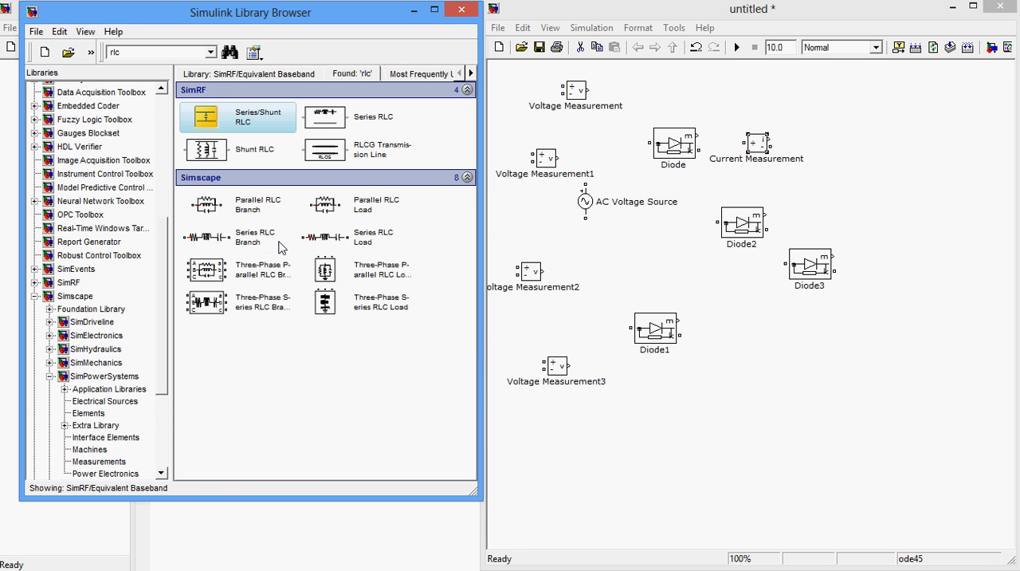
click(357, 236)
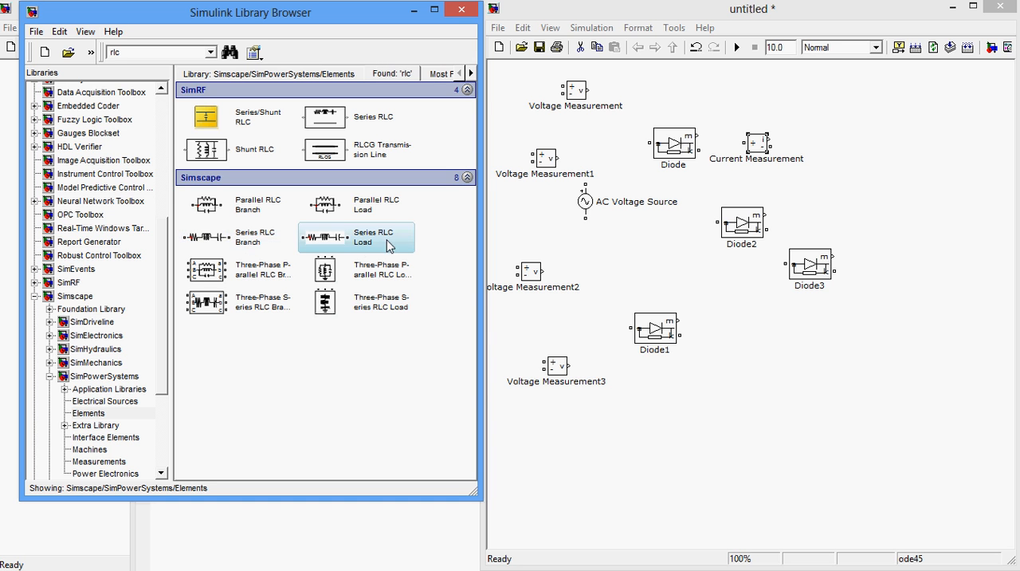
click(247, 236)
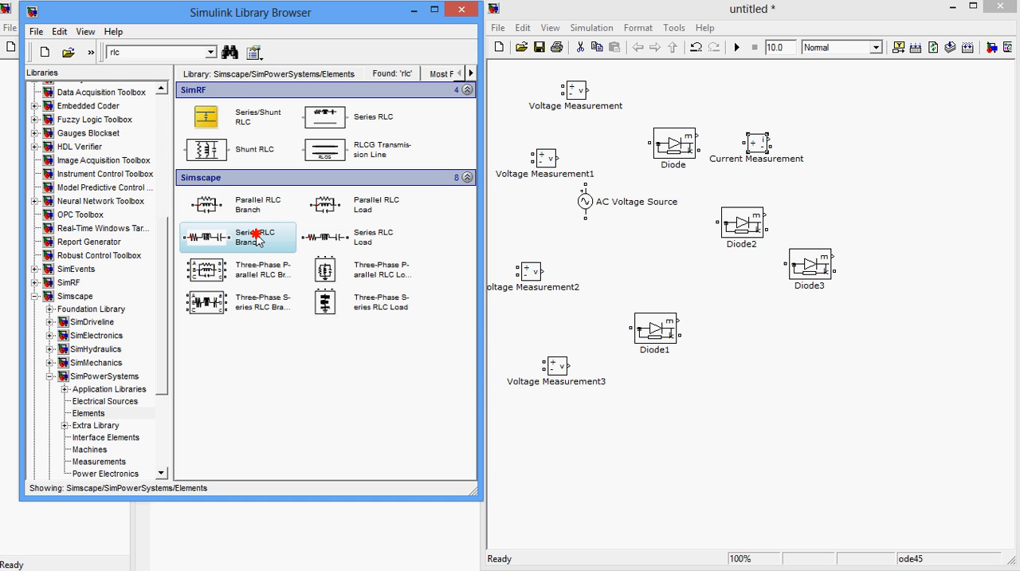
drag(257, 235, 928, 231)
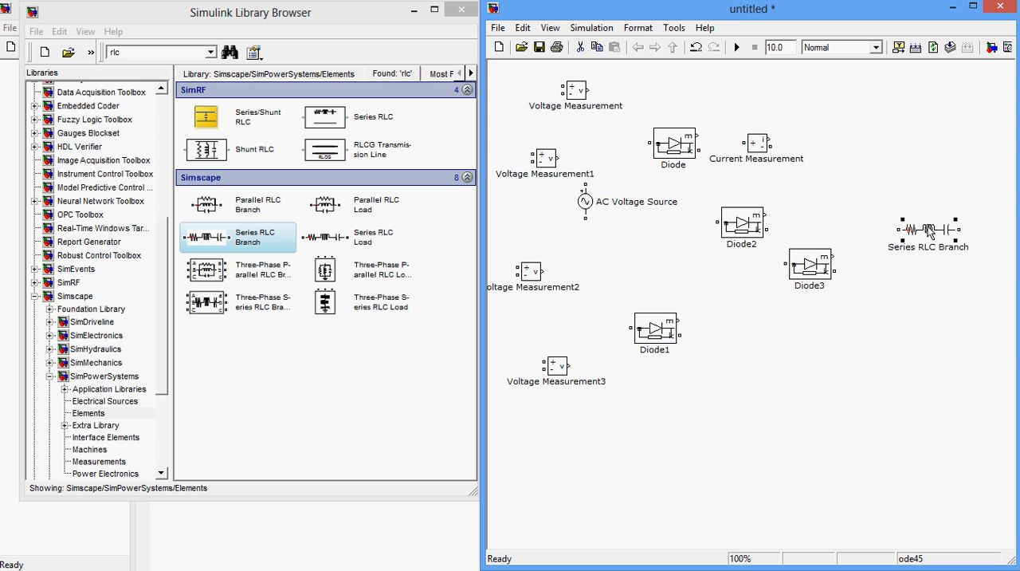
Set the Series RLC Branch to branch type R with 100 ohm resistance and apply it
double_click(927, 226)
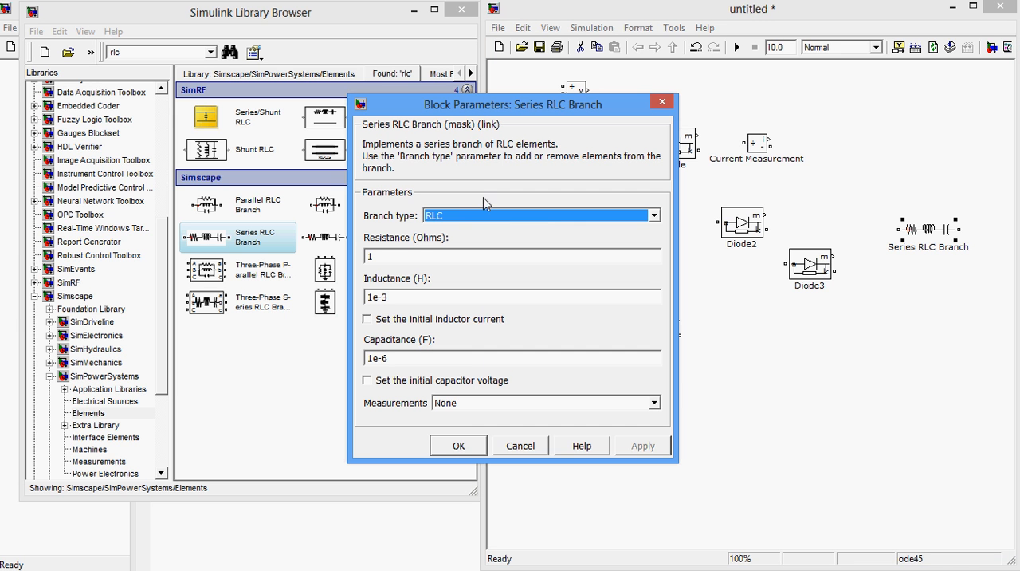
click(654, 216)
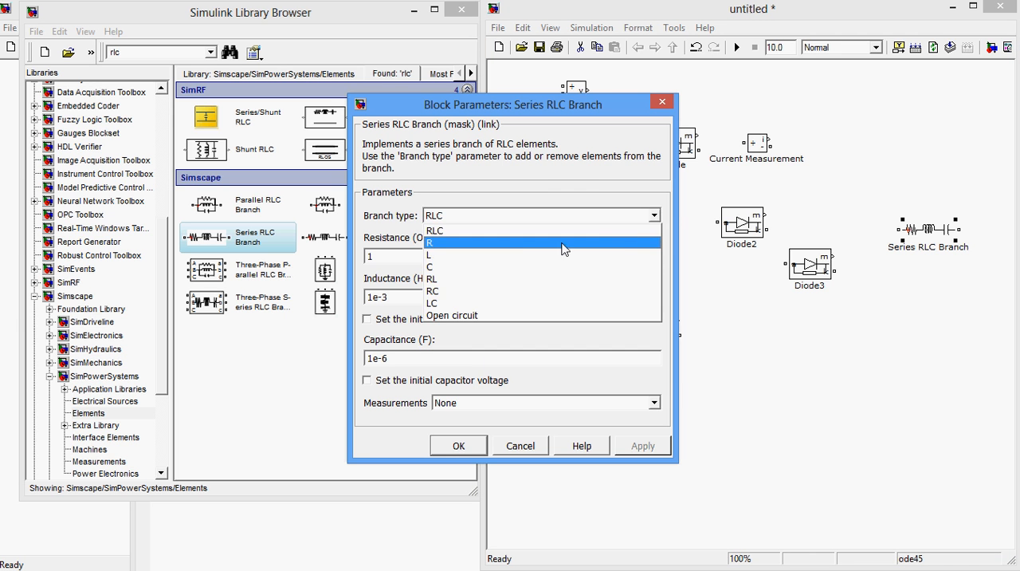
click(430, 242)
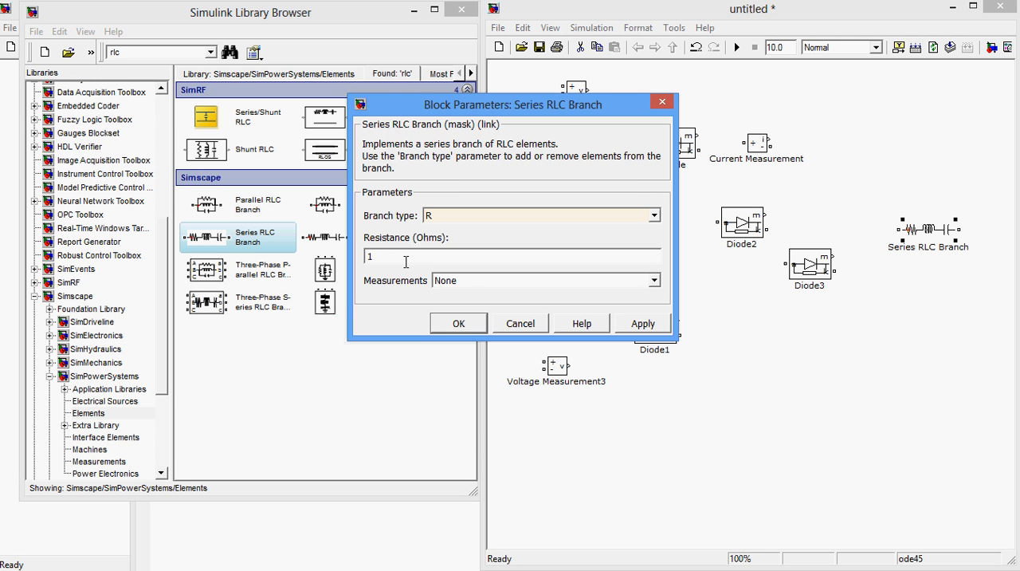
text(100)
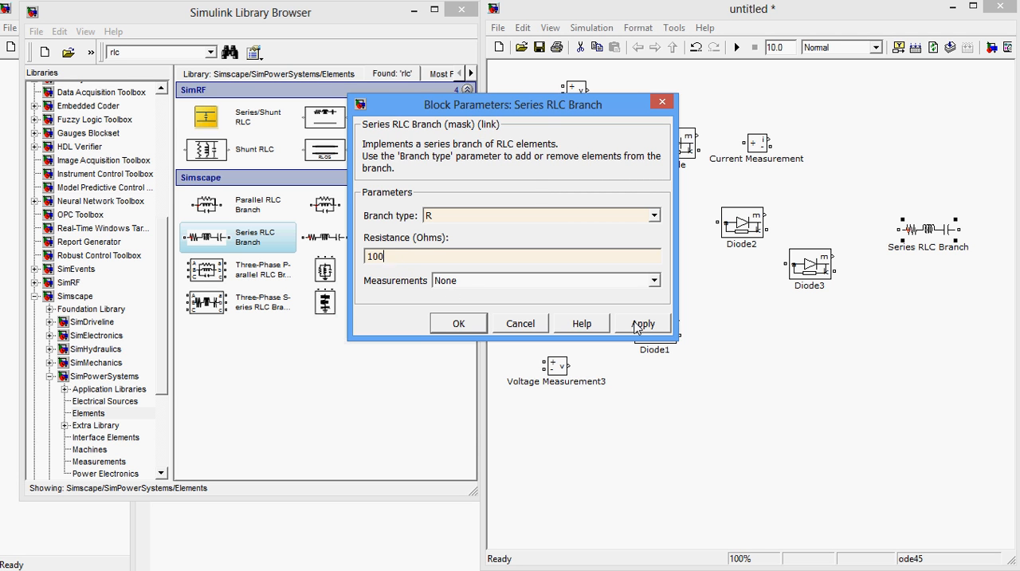
click(644, 322)
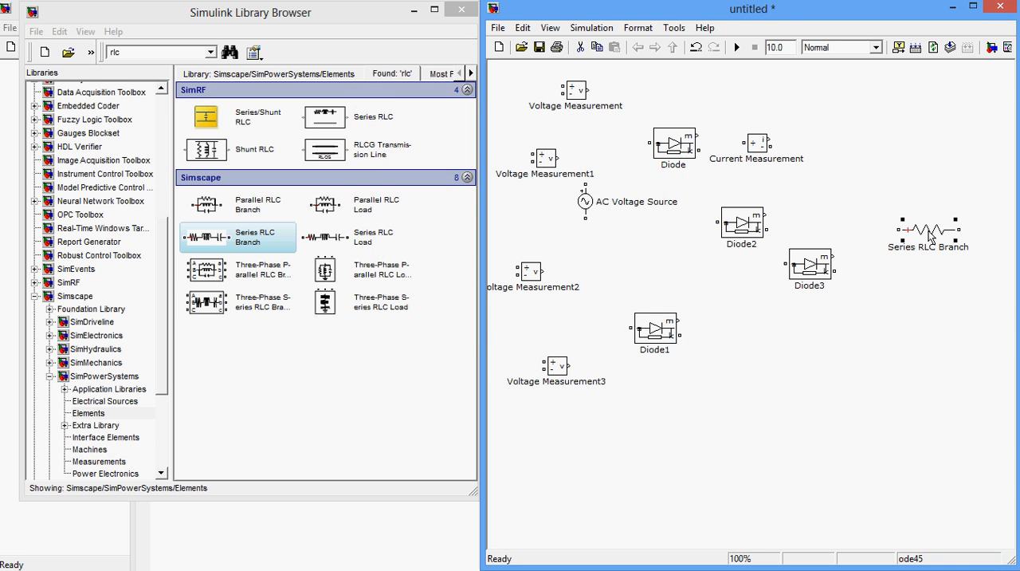
Rotate the Series RLC Branch upright, move Current Measurement to the bottom, and bring up Diode1's actions
right_click(928, 231)
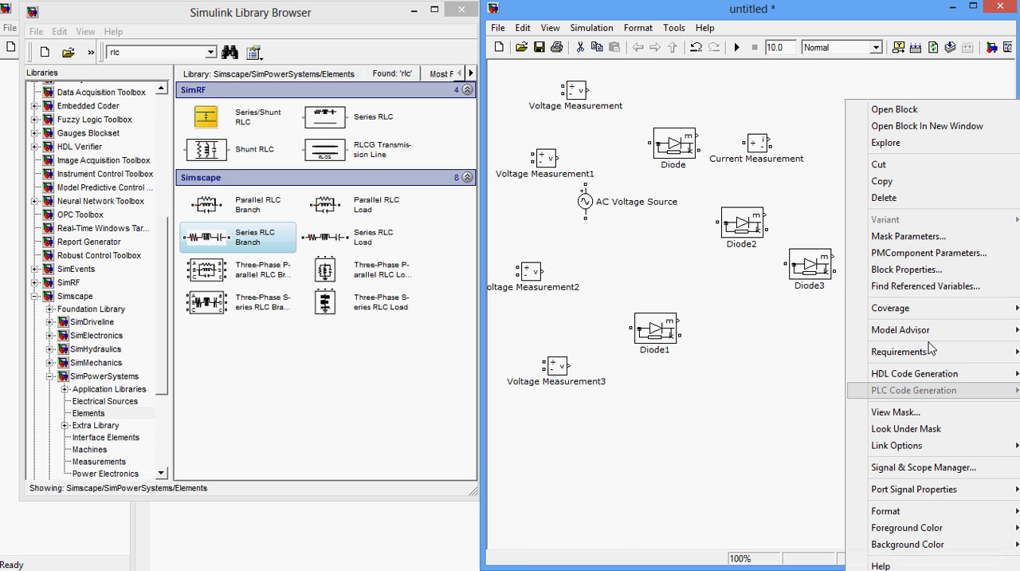
mouse_move(886, 510)
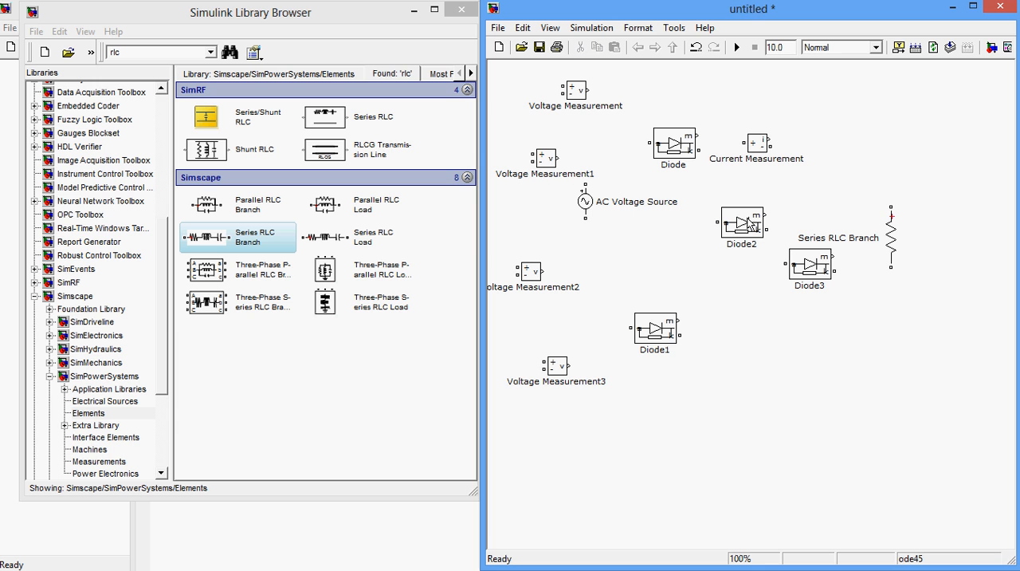
drag(755, 142, 771, 408)
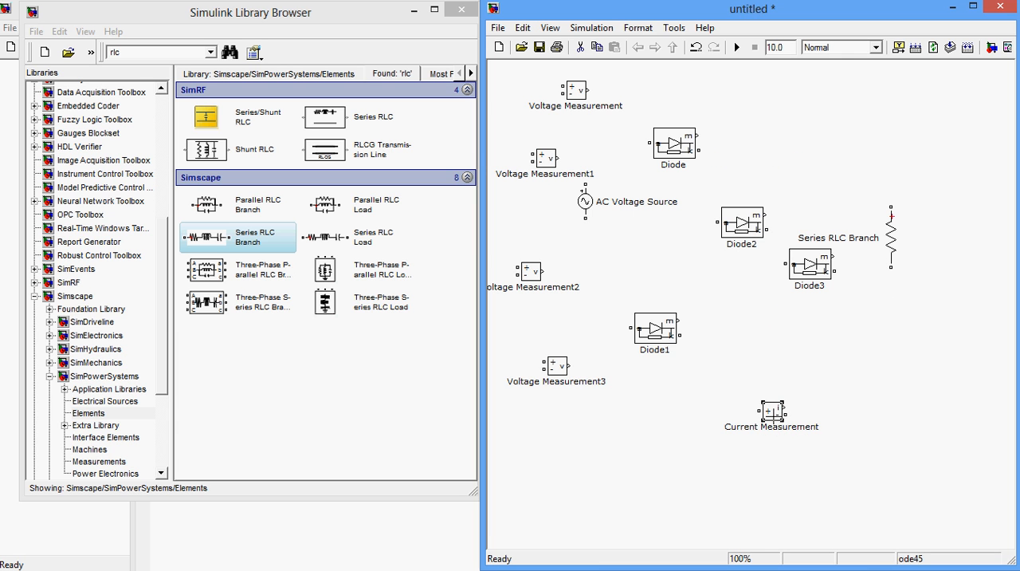
click(672, 326)
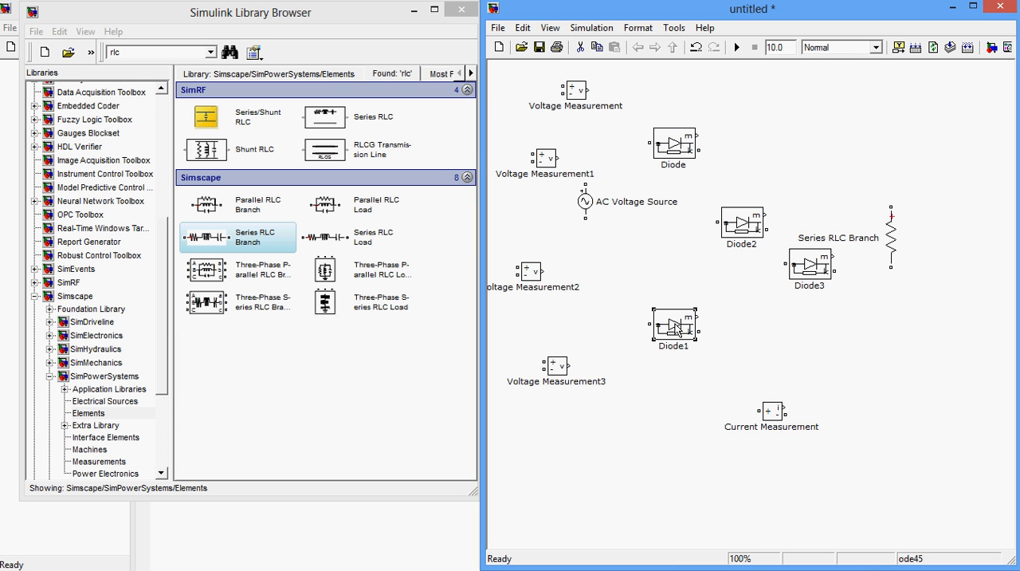
right_click(673, 327)
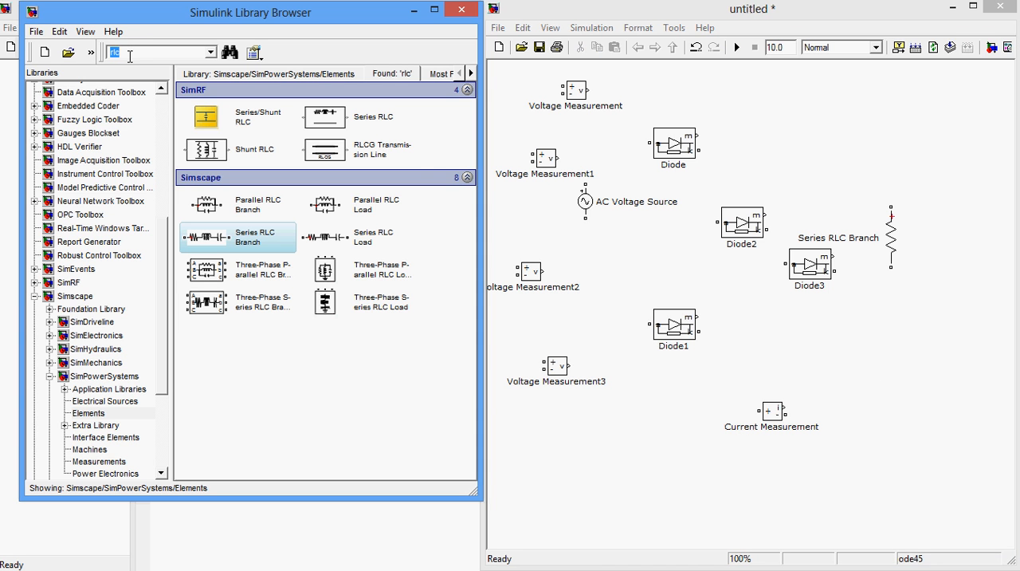
Find the powergui block and add it to the top-right of the model
text(powergui)
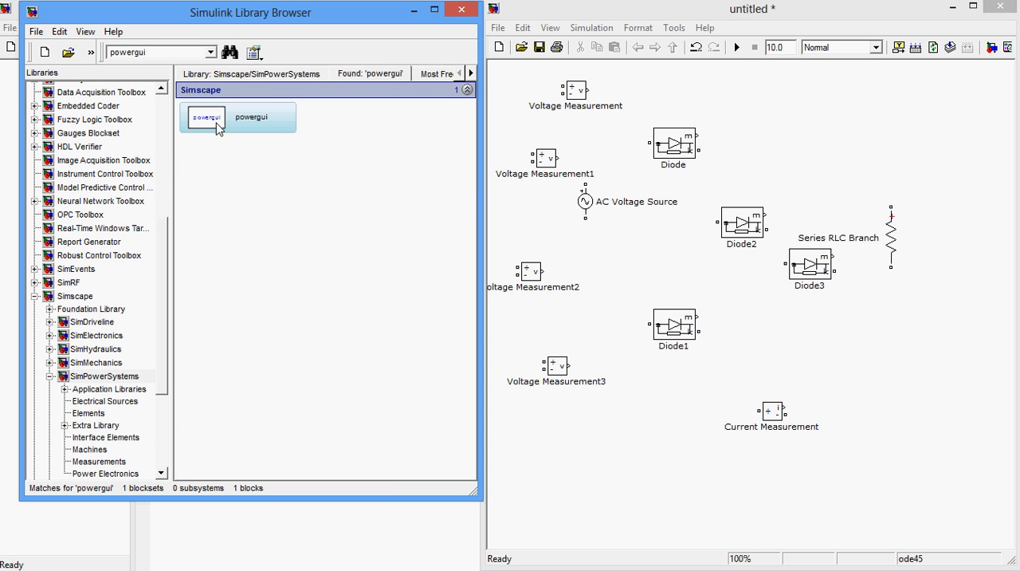
drag(207, 118, 845, 102)
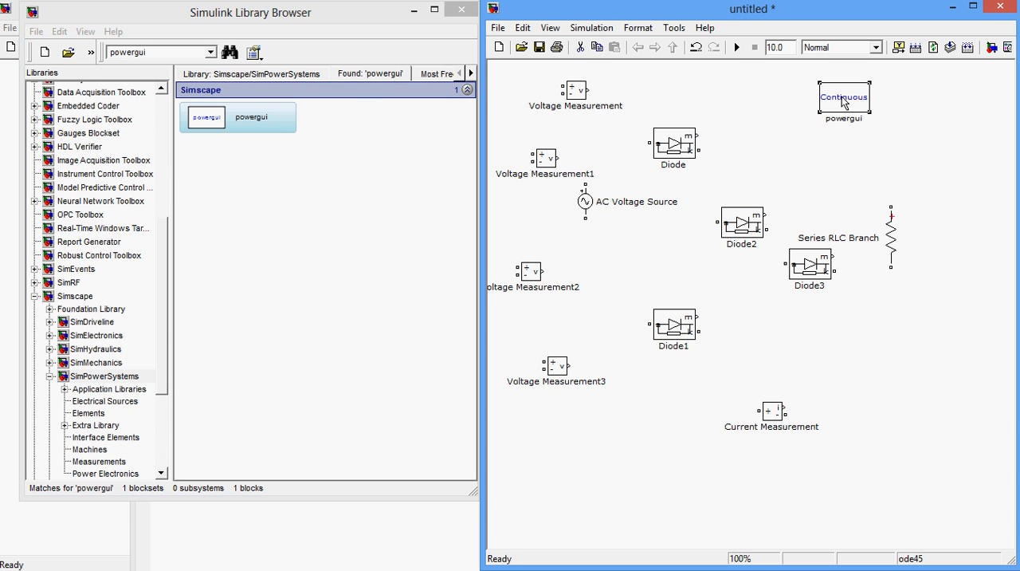
mouse_move(550, 27)
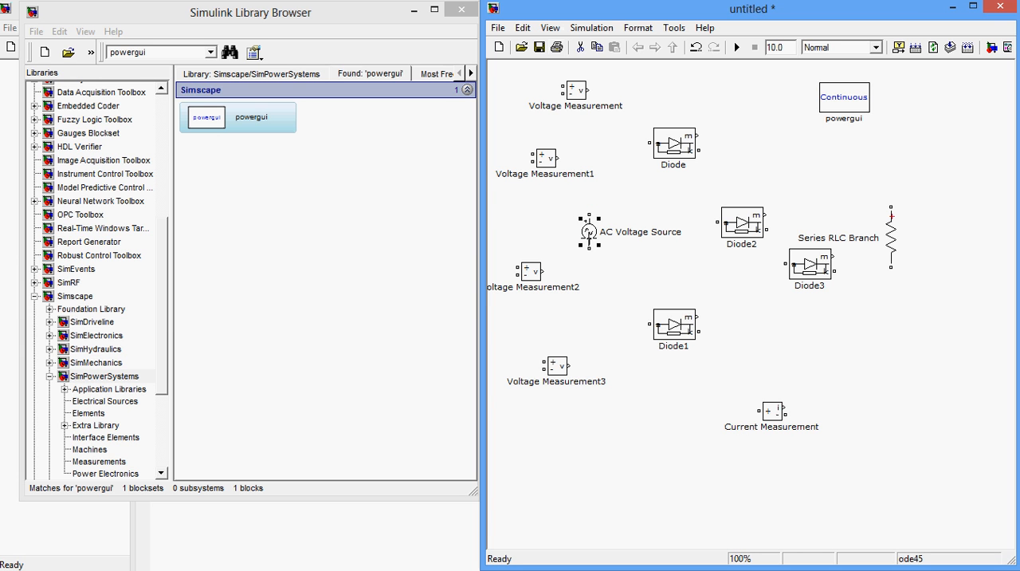
click(674, 144)
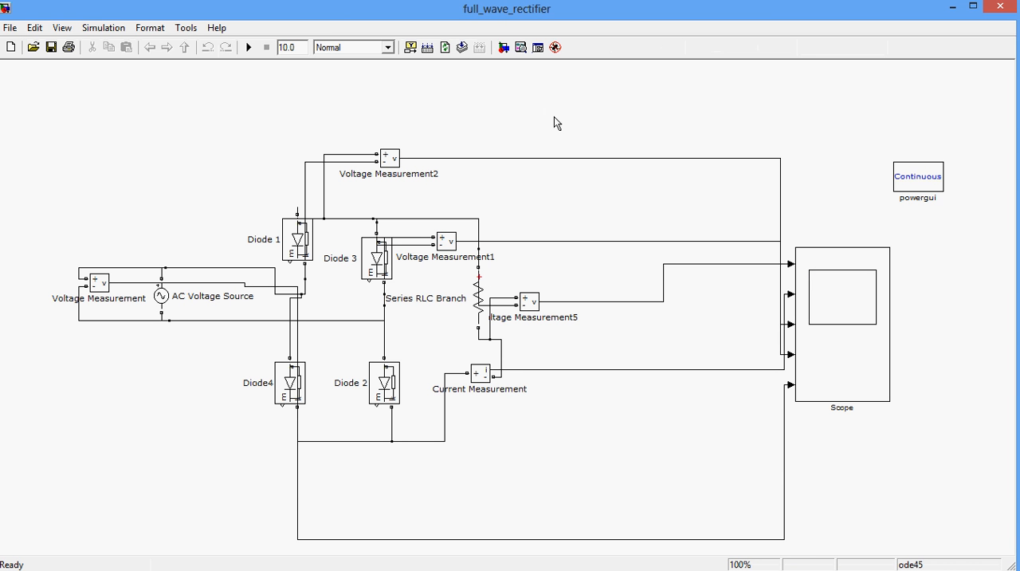
mouse_move(68, 379)
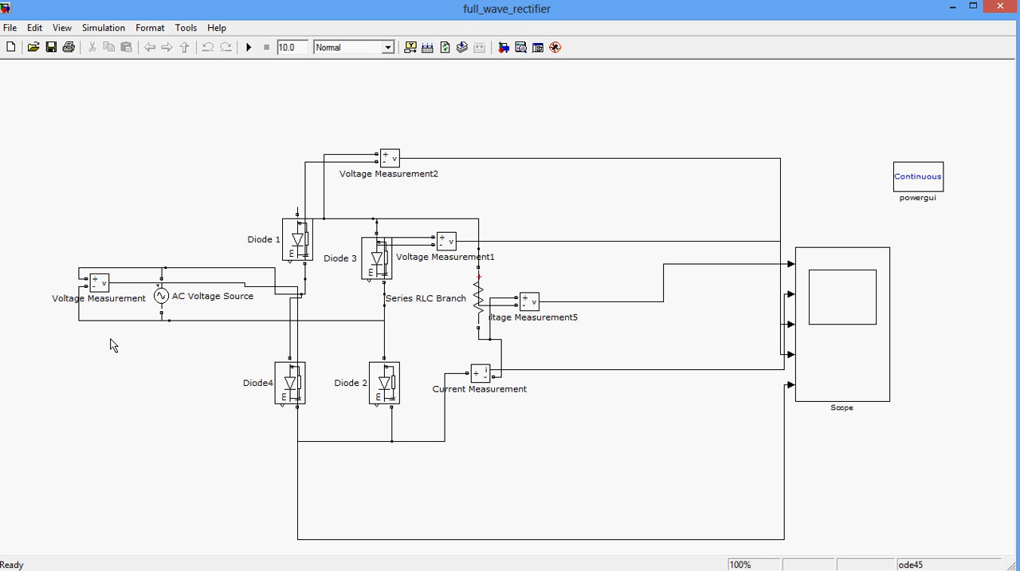
mouse_move(185, 288)
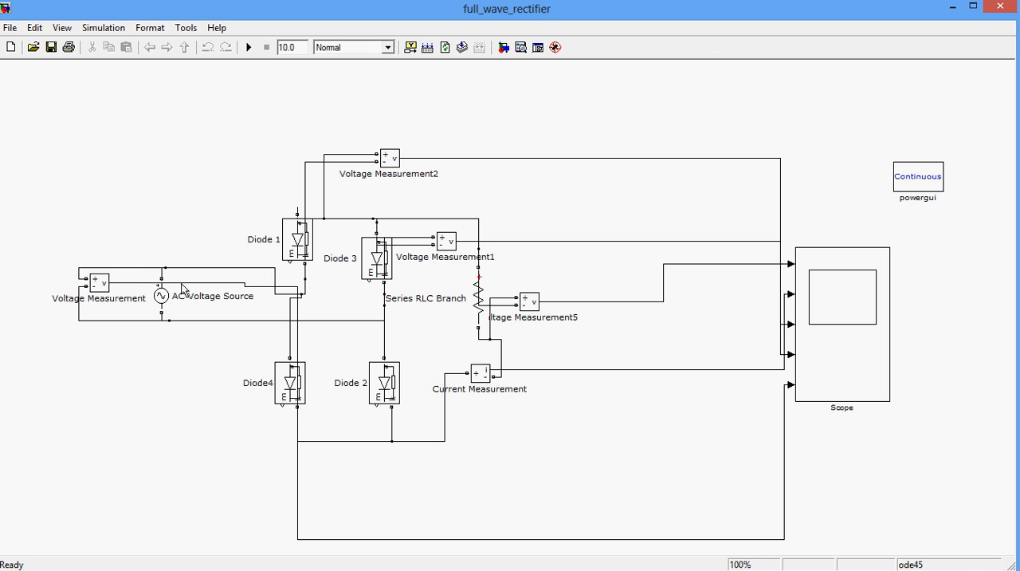
mouse_move(306, 403)
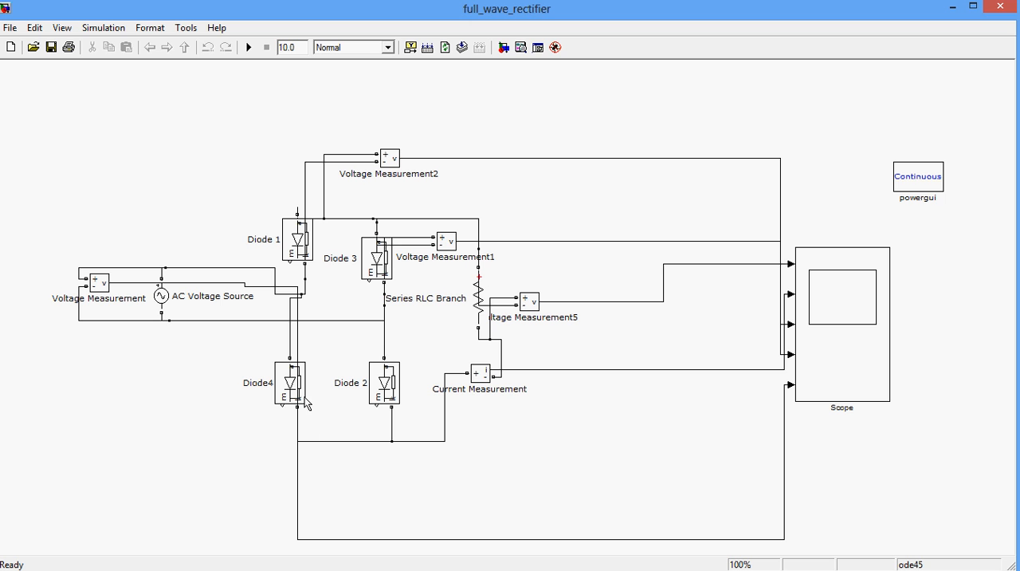
mouse_move(357, 333)
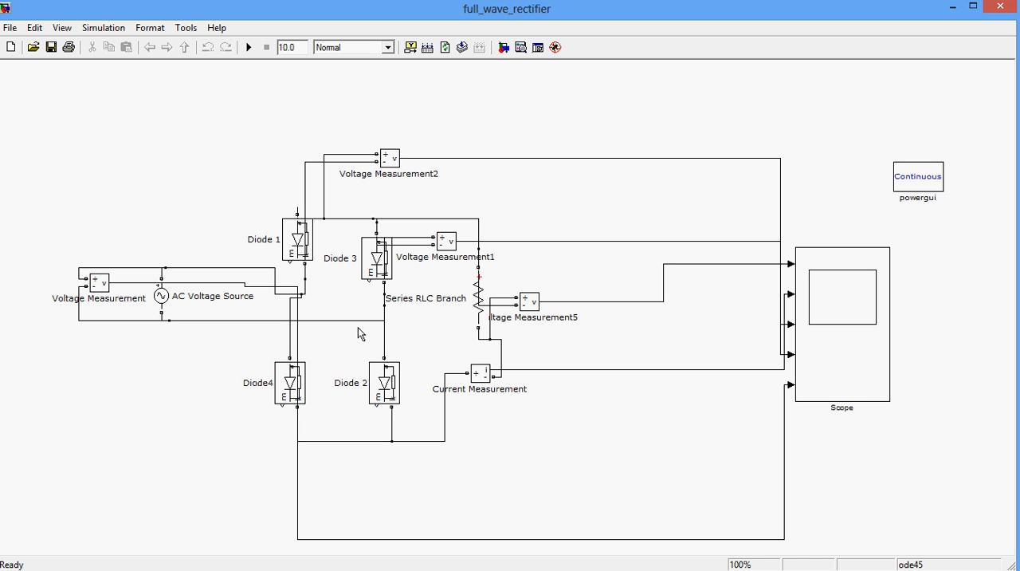
mouse_move(306, 254)
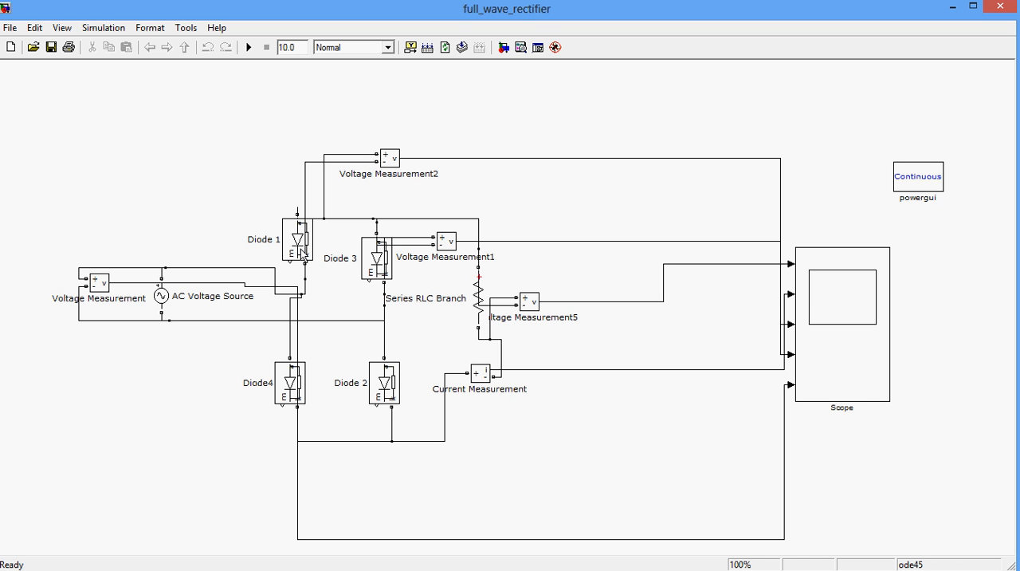
mouse_move(309, 391)
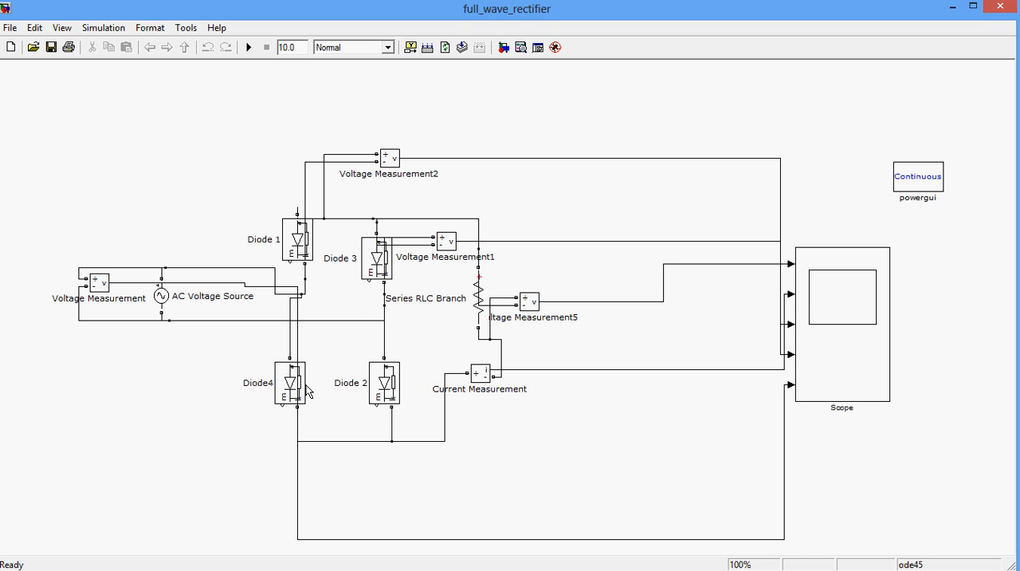
mouse_move(295, 246)
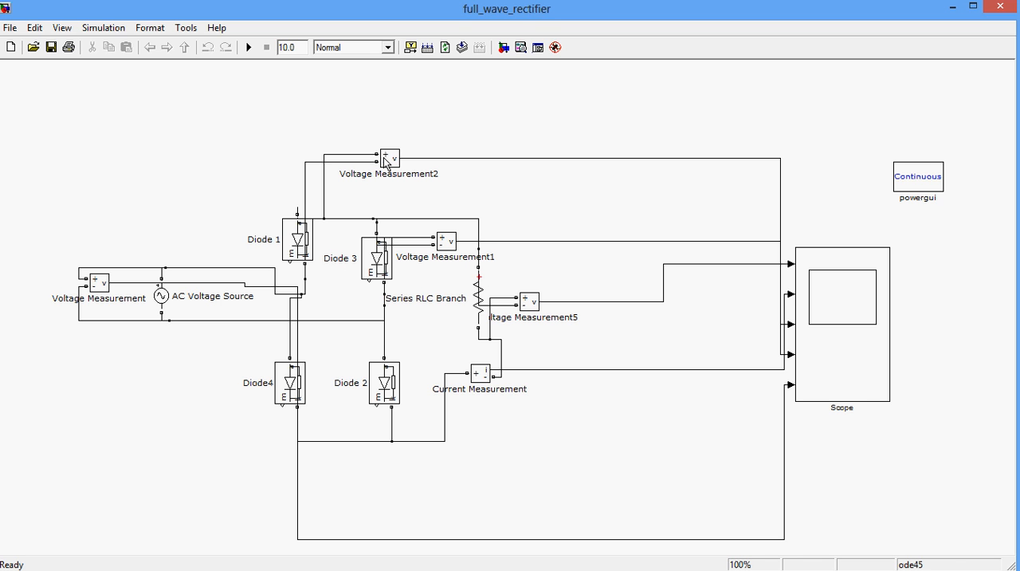
mouse_move(446, 274)
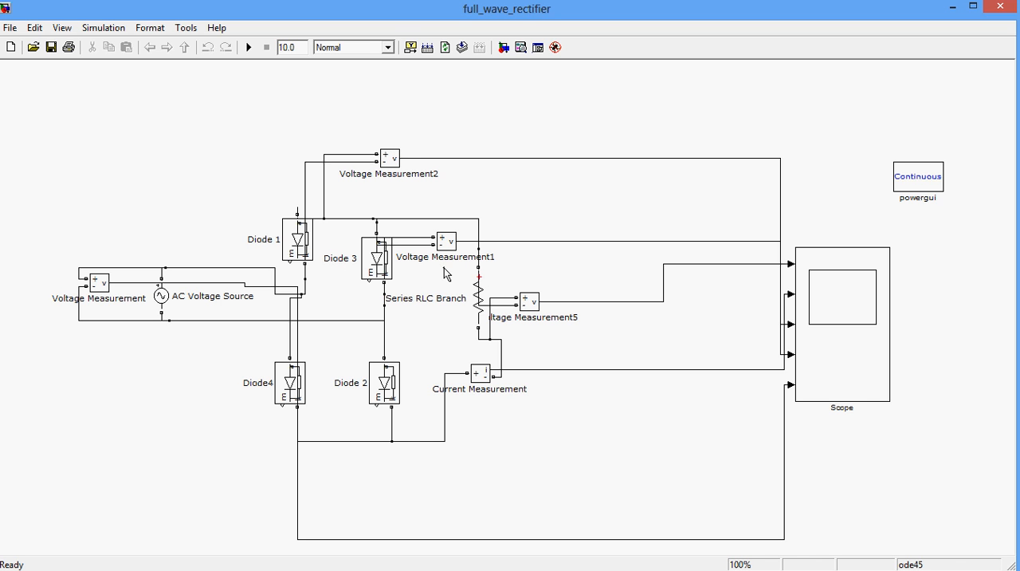
Start editing the Voltage Measurement block's name
click(98, 296)
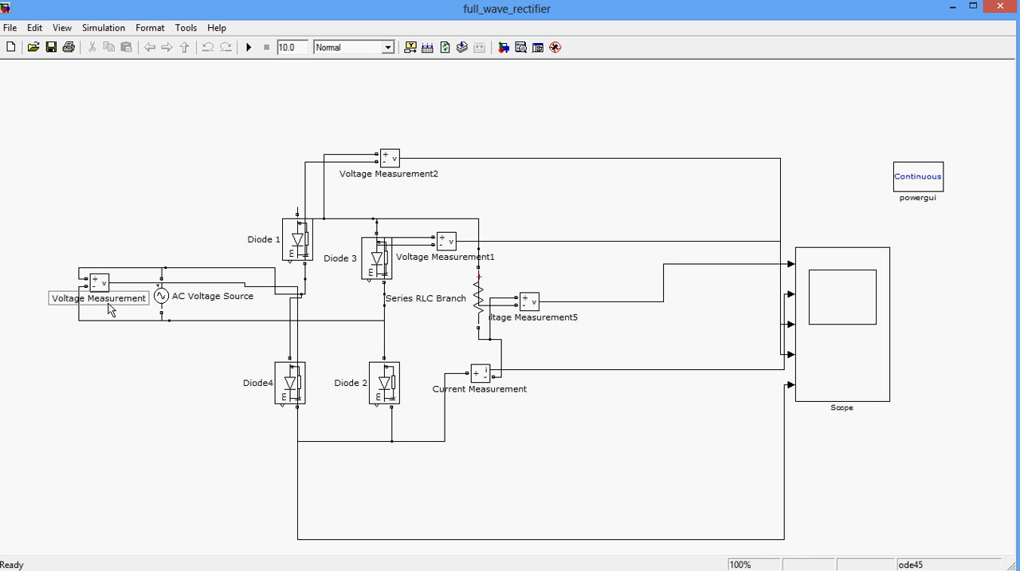
mouse_move(491, 295)
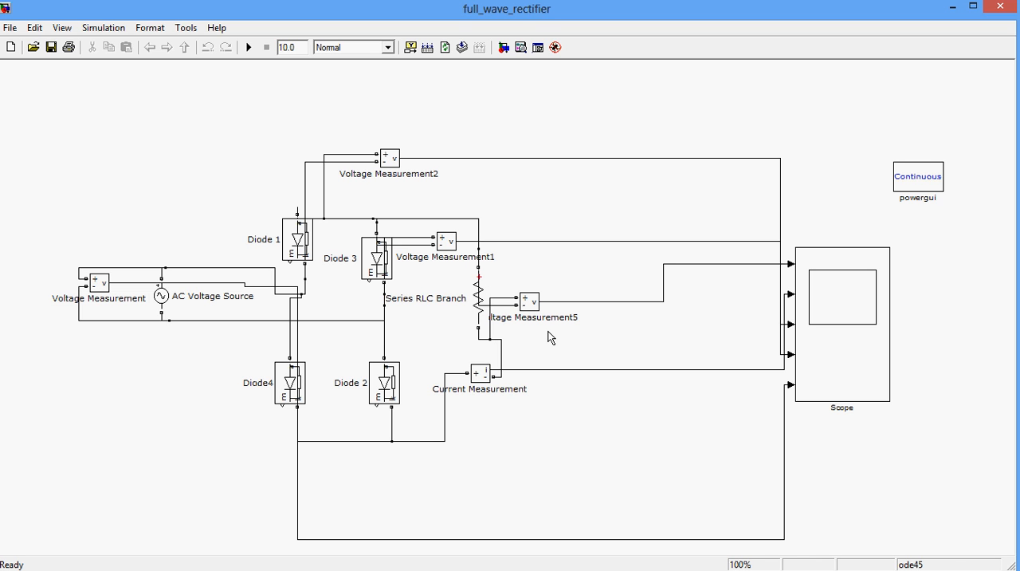
mouse_move(500, 374)
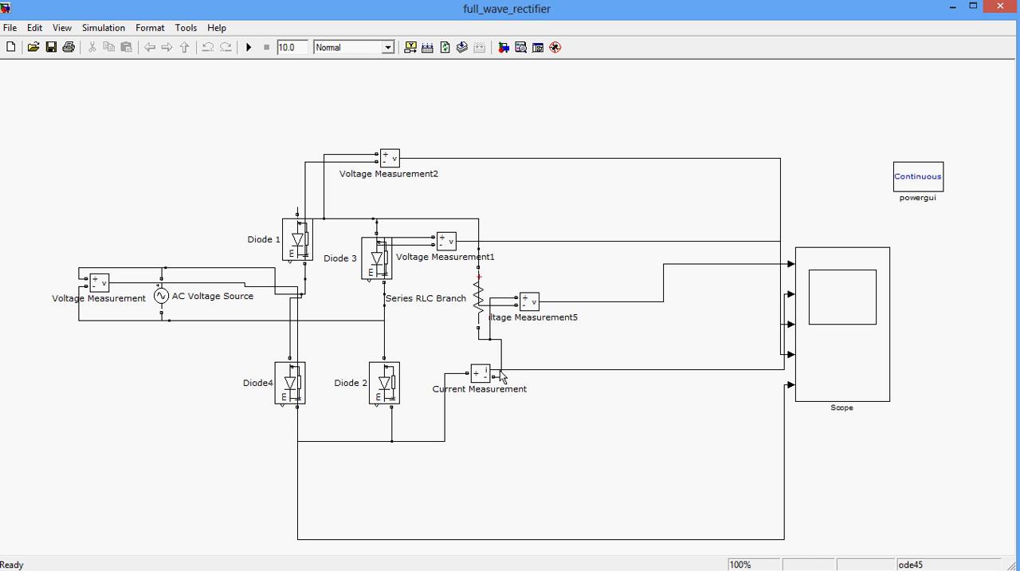
mouse_move(412, 308)
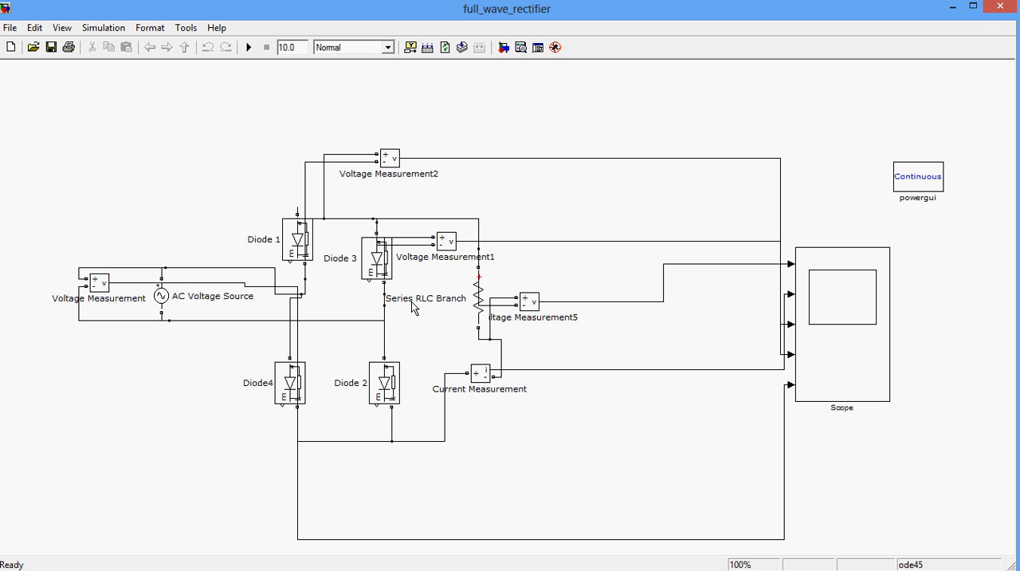
mouse_move(854, 325)
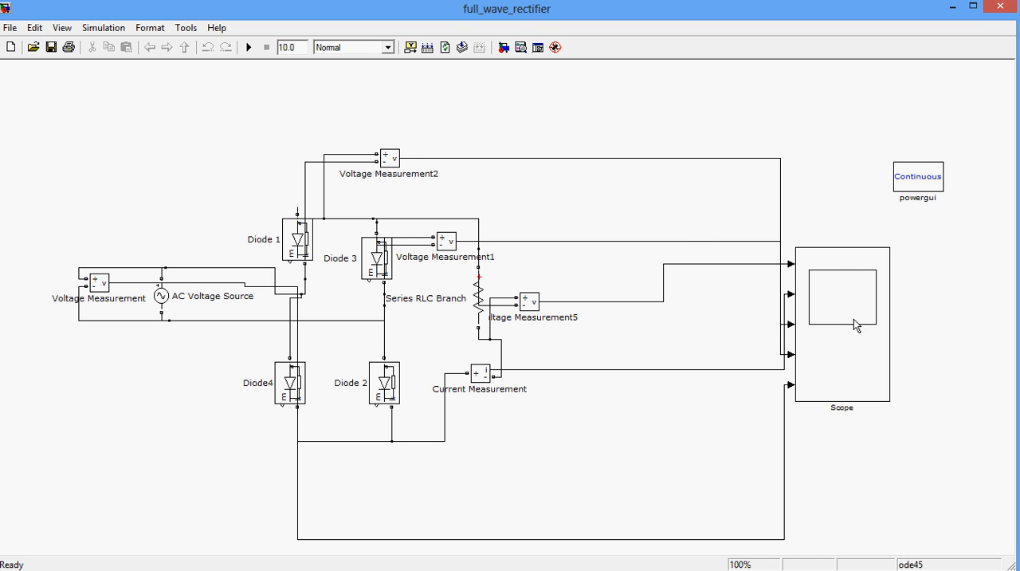
mouse_move(800, 284)
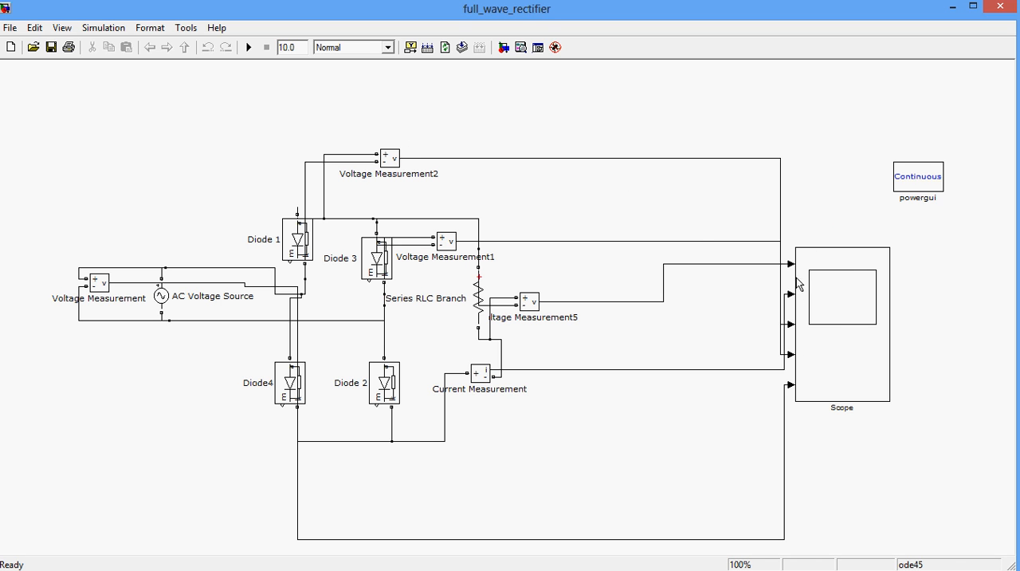
mouse_move(822, 359)
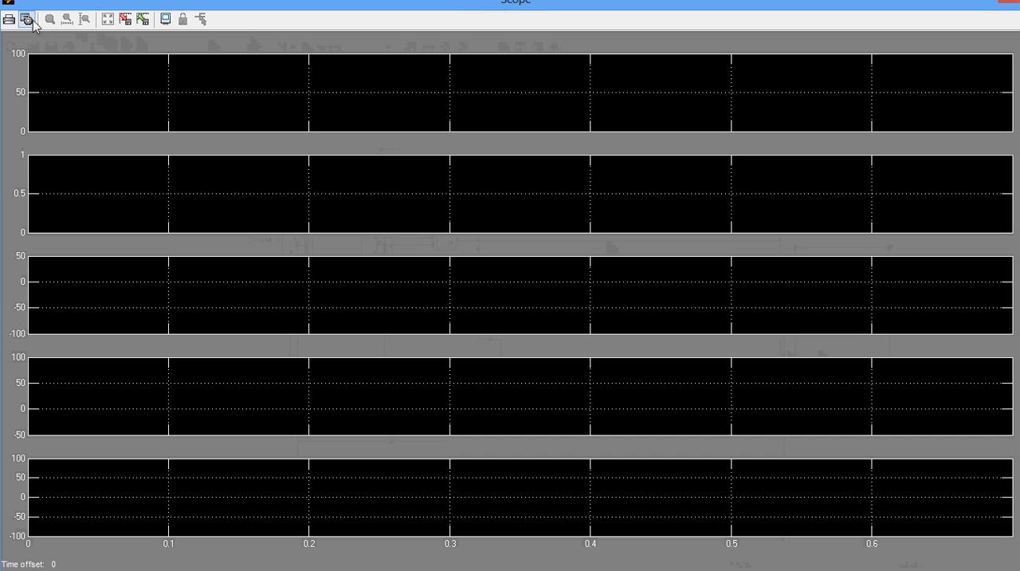
mouse_move(26, 19)
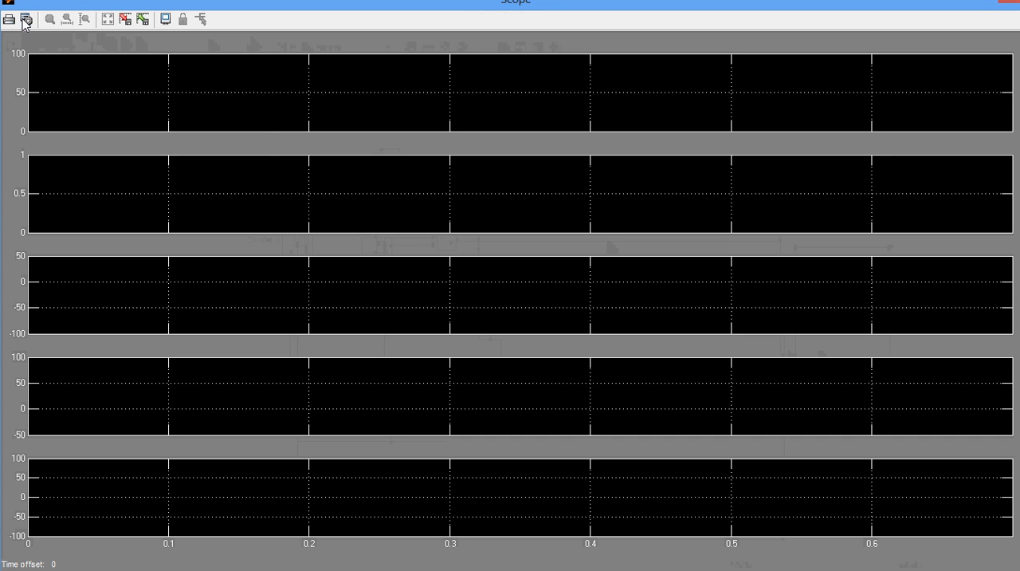
Review the Scope's five-axis display parameters and confirm them
click(25, 19)
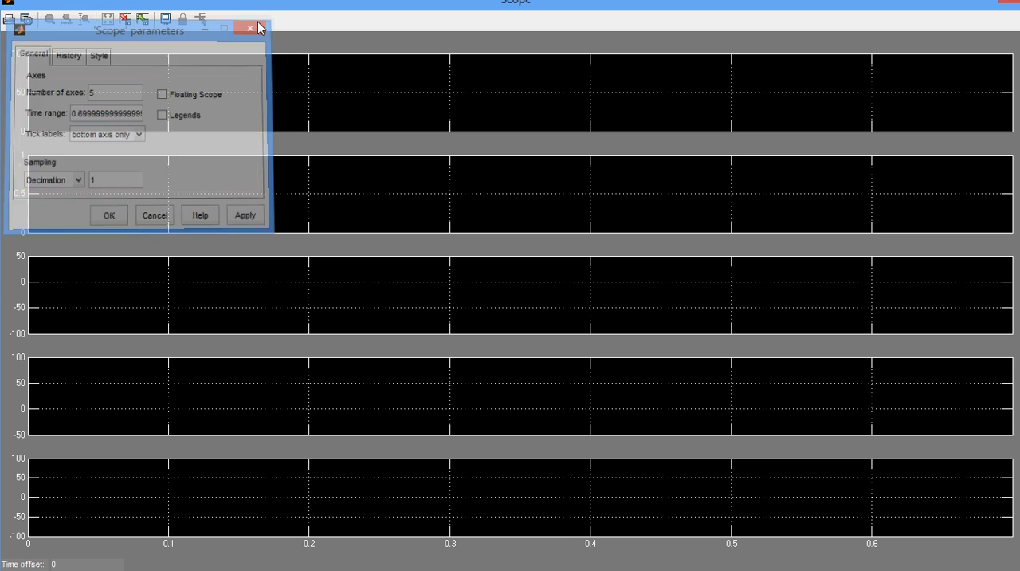
click(249, 27)
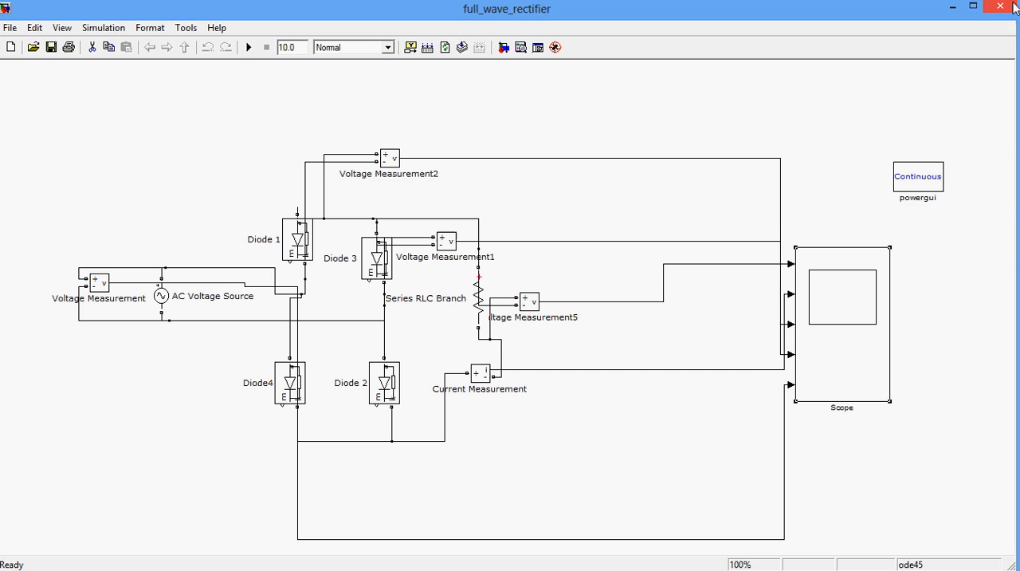
mouse_move(800, 163)
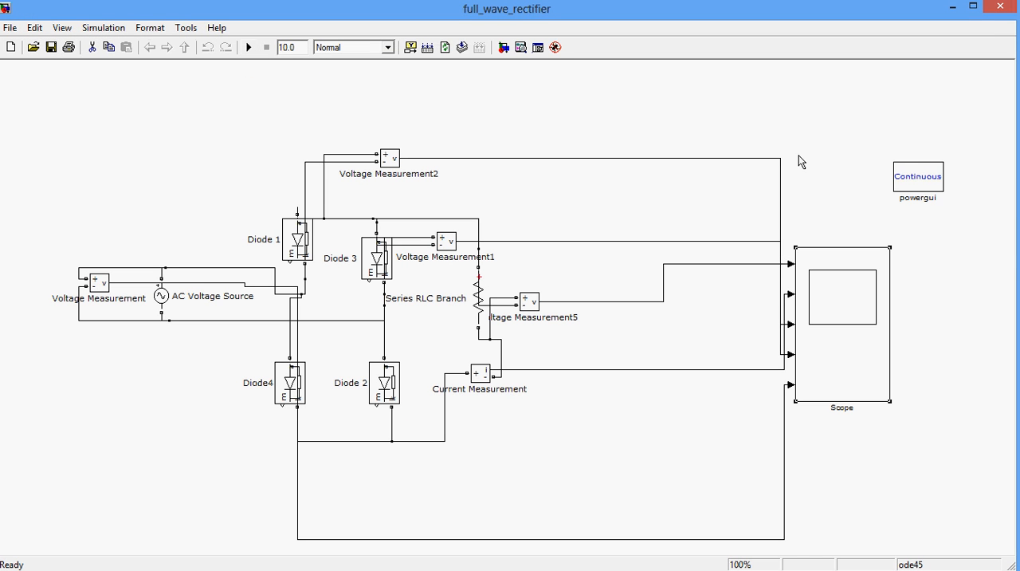
mouse_move(911, 153)
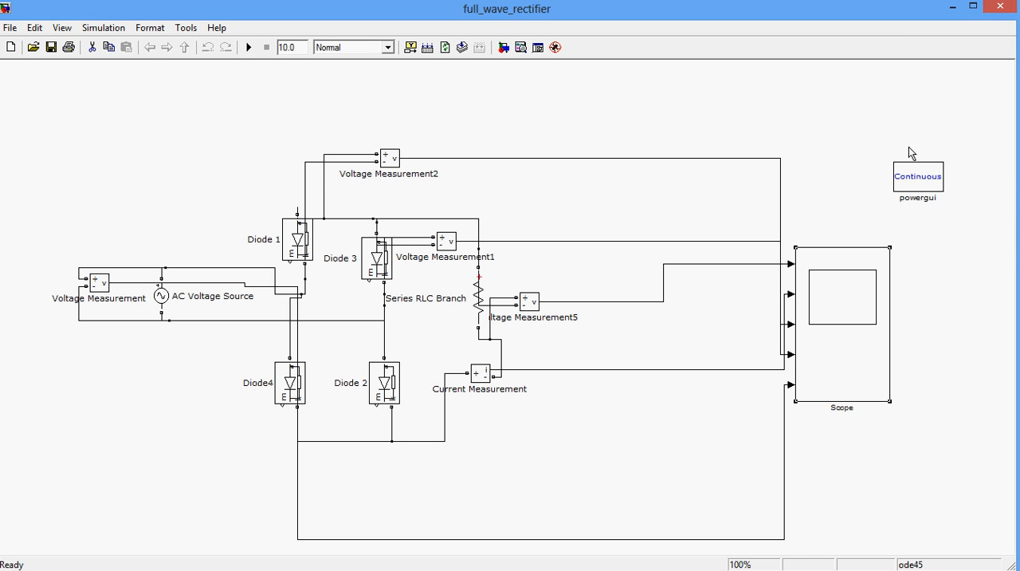
Run the rectifier simulation and view the five waveforms on the Scope
click(249, 47)
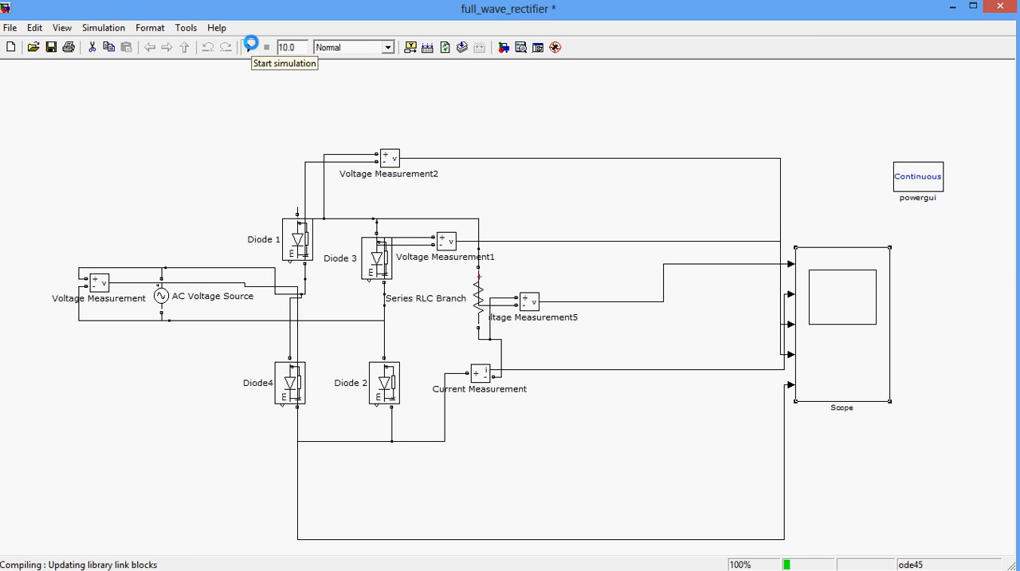
click(250, 46)
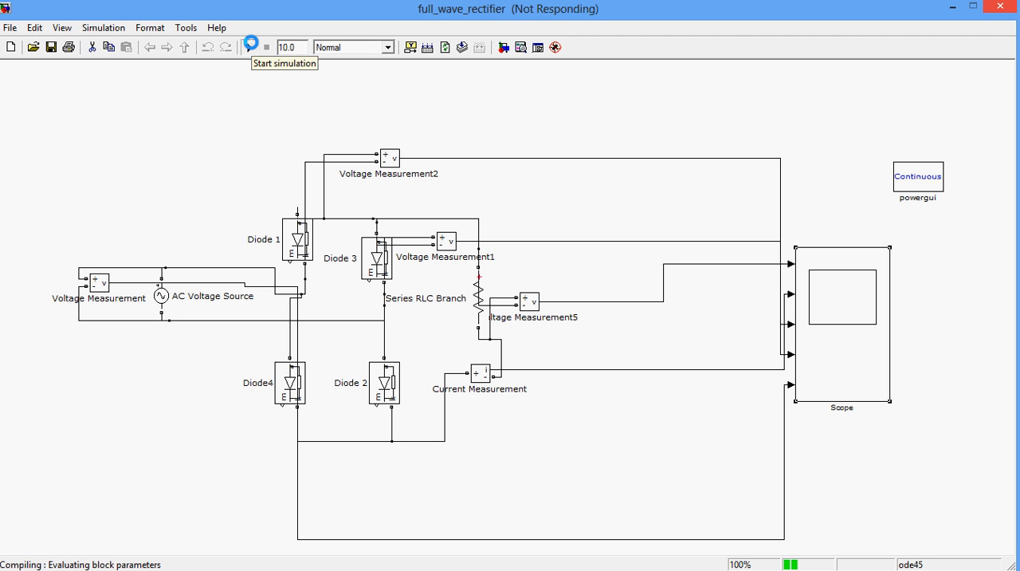
click(249, 47)
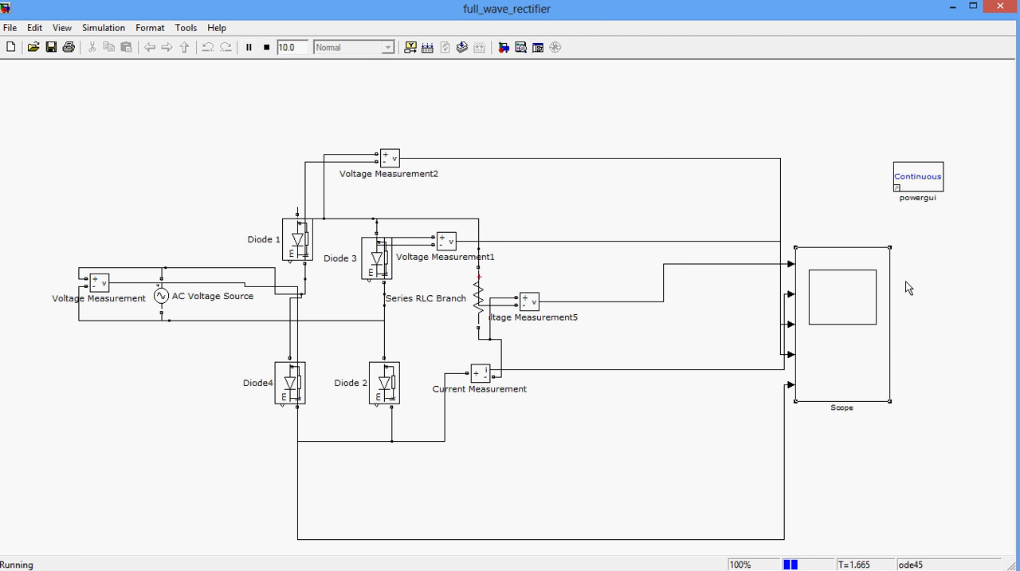
double_click(842, 295)
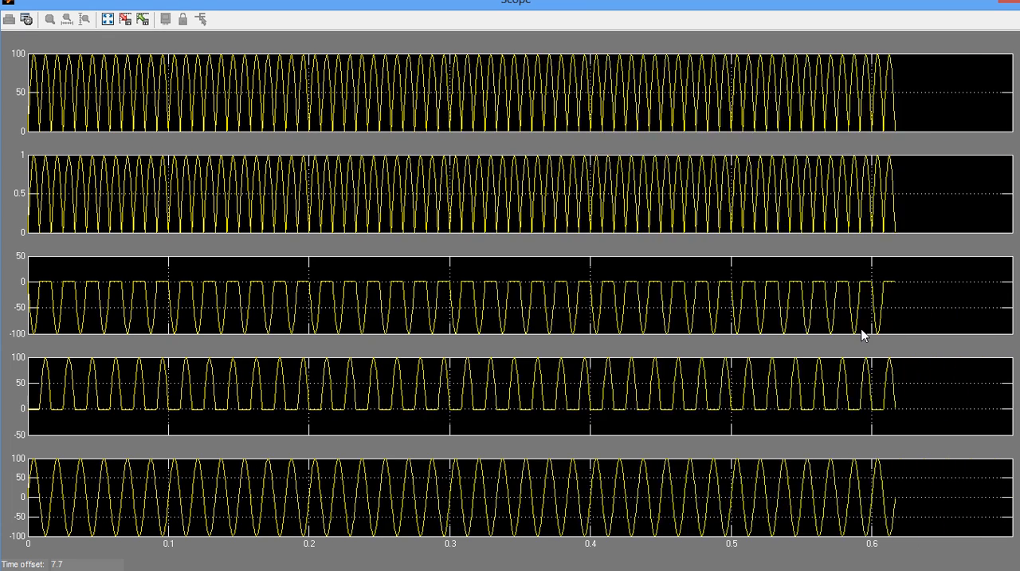
Zoom the scope's time axis to 9.5–10 s and autoscale all five waveform plots
click(67, 20)
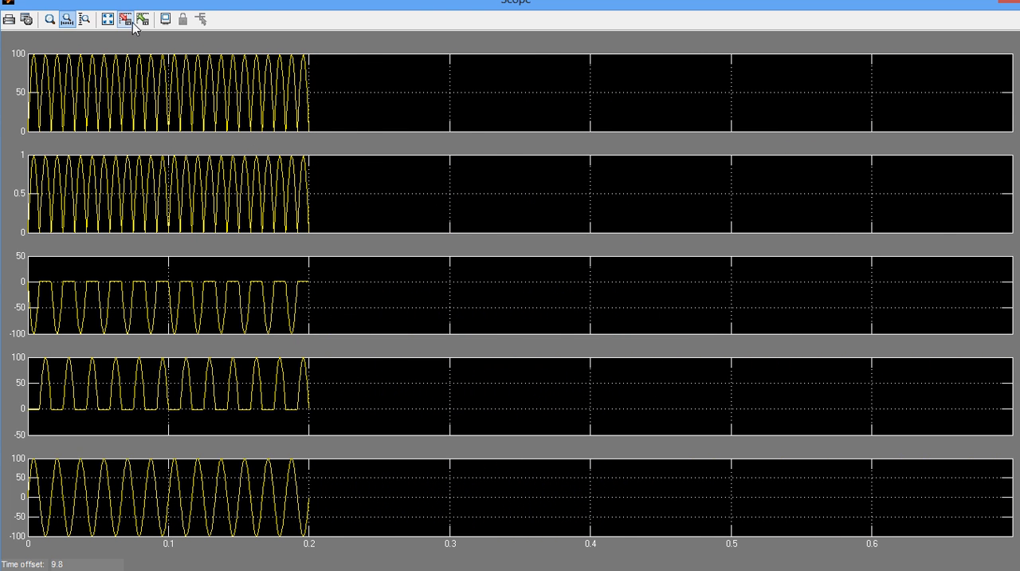
click(109, 19)
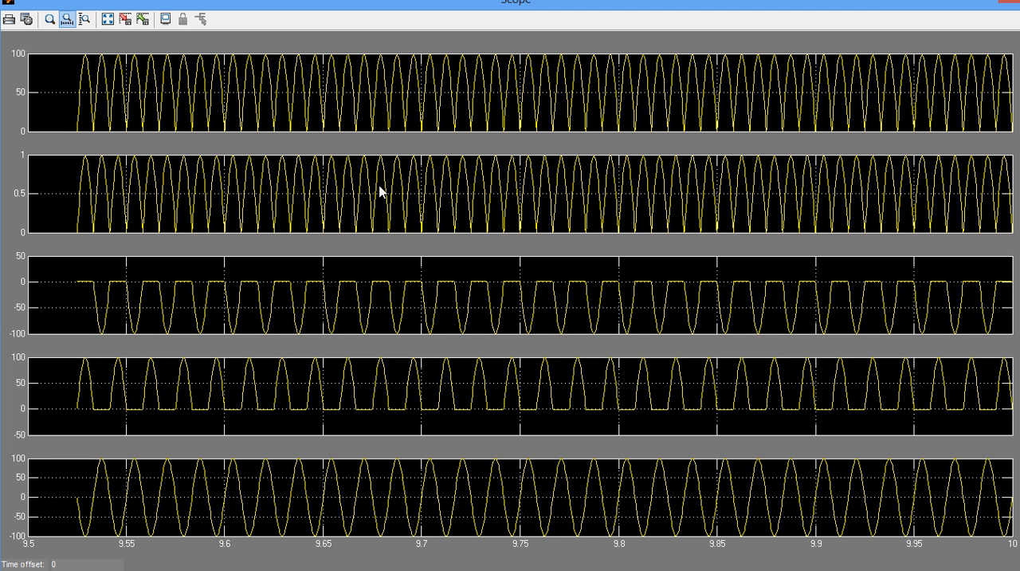
mouse_move(15, 46)
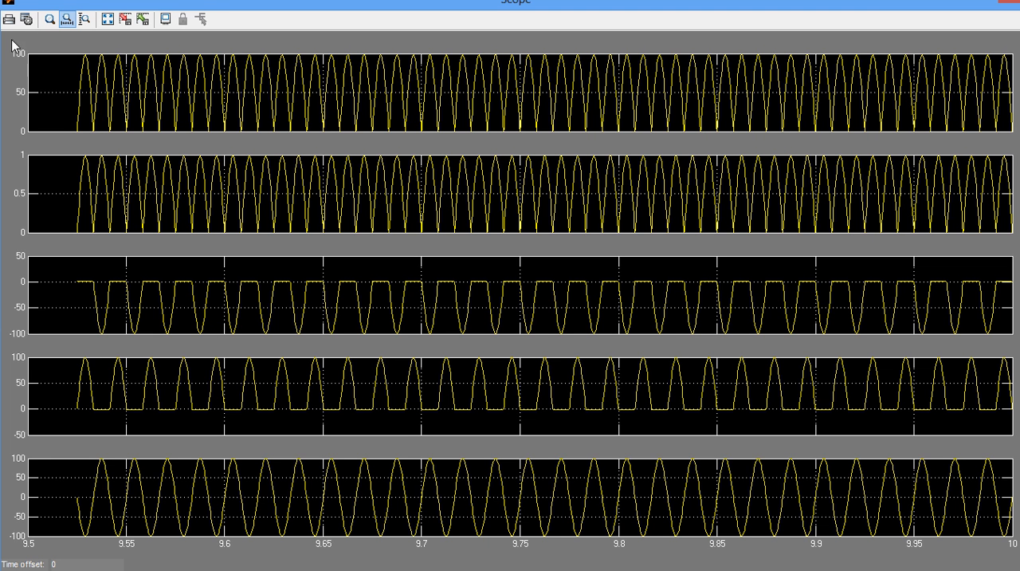
mouse_move(57, 105)
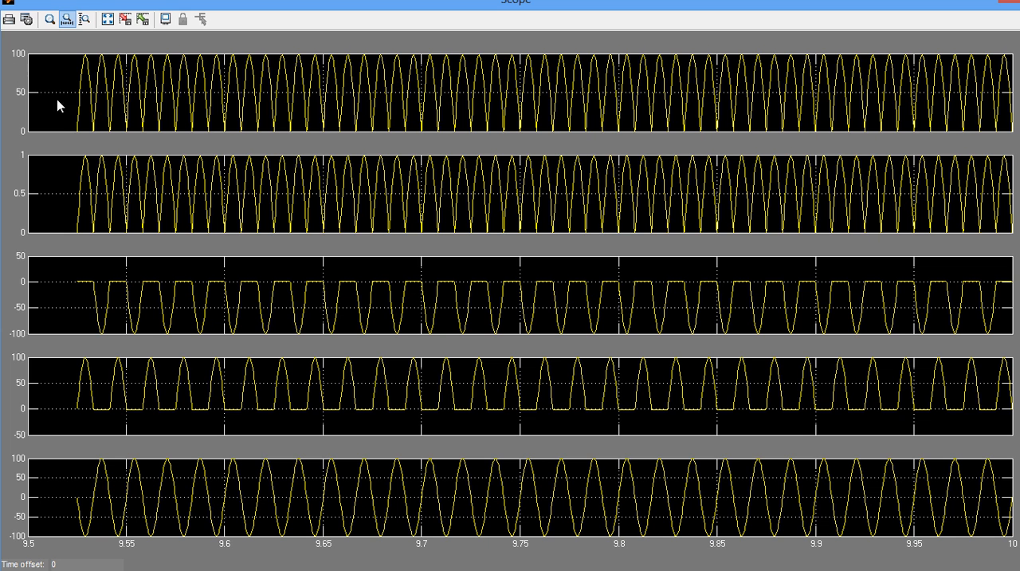
mouse_move(13, 76)
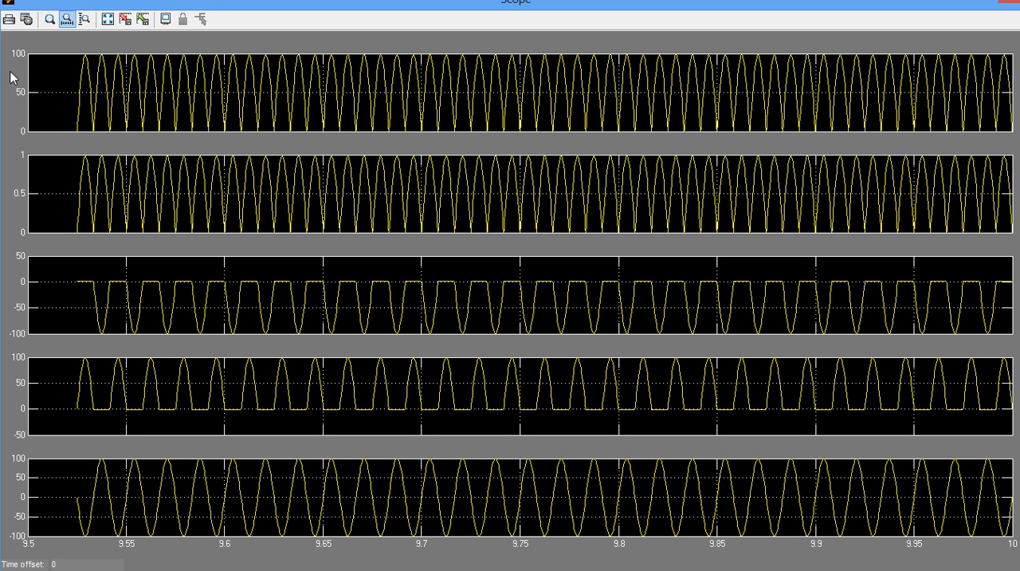
mouse_move(19, 134)
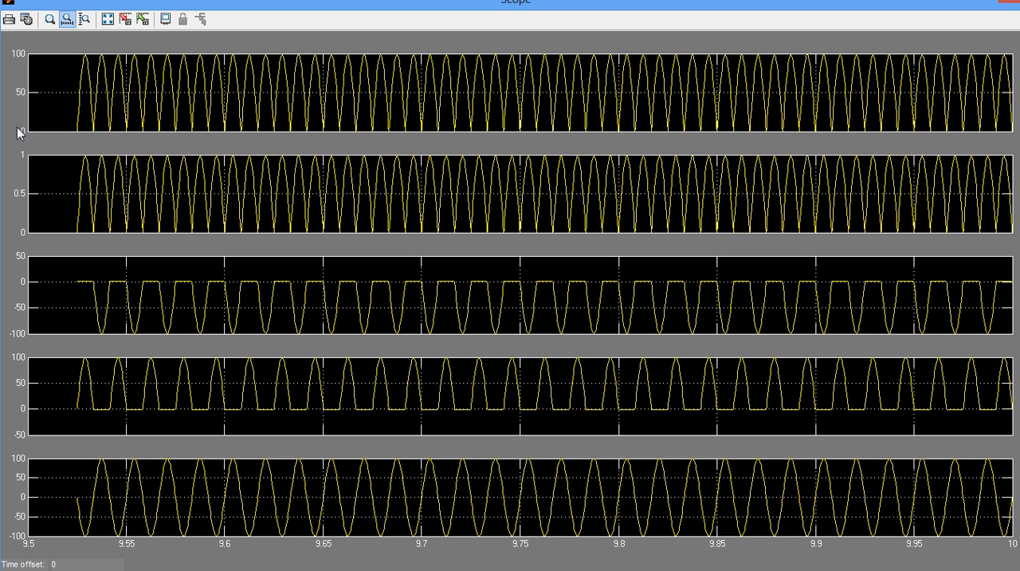
mouse_move(19, 239)
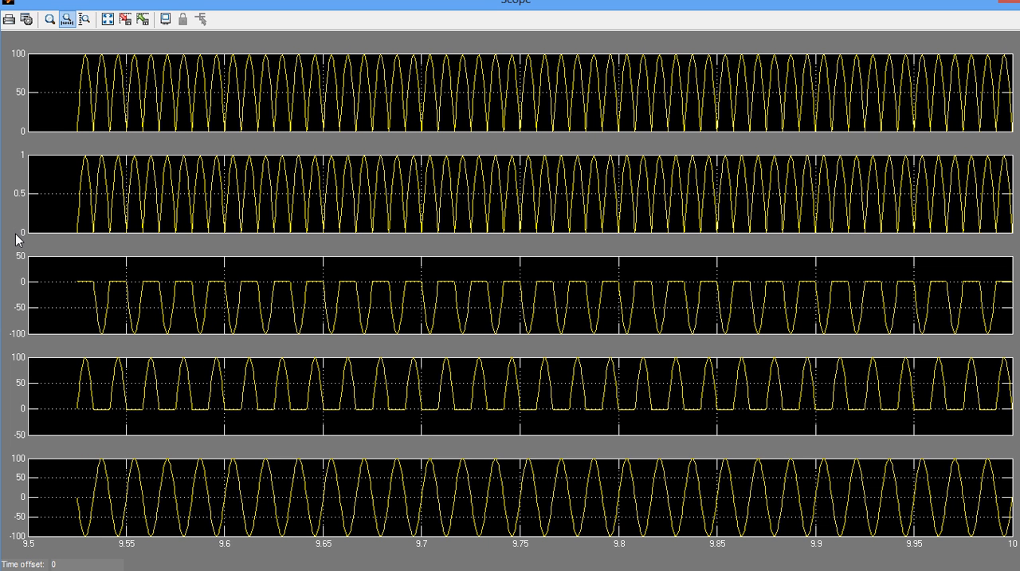
mouse_move(20, 155)
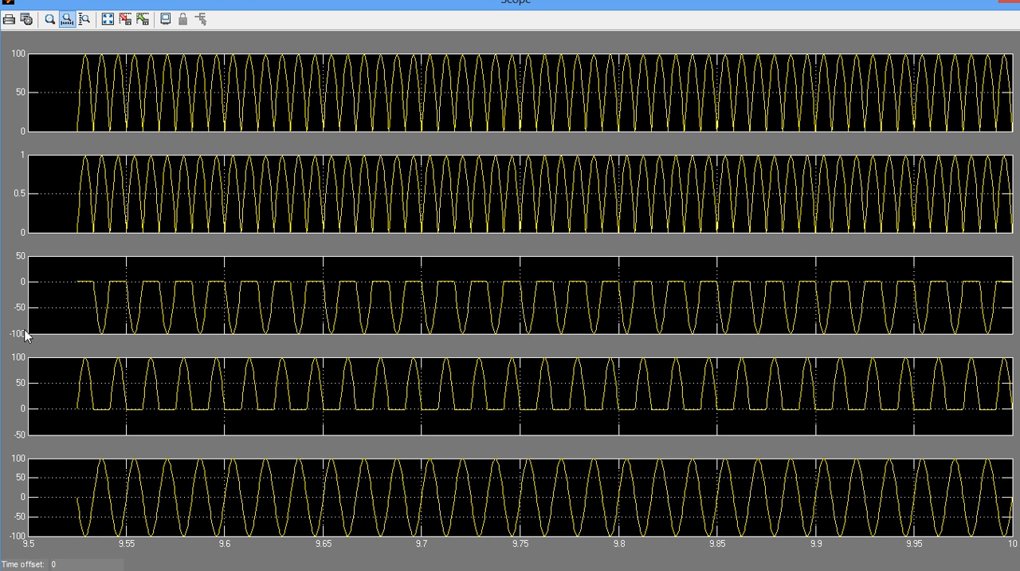
mouse_move(22, 431)
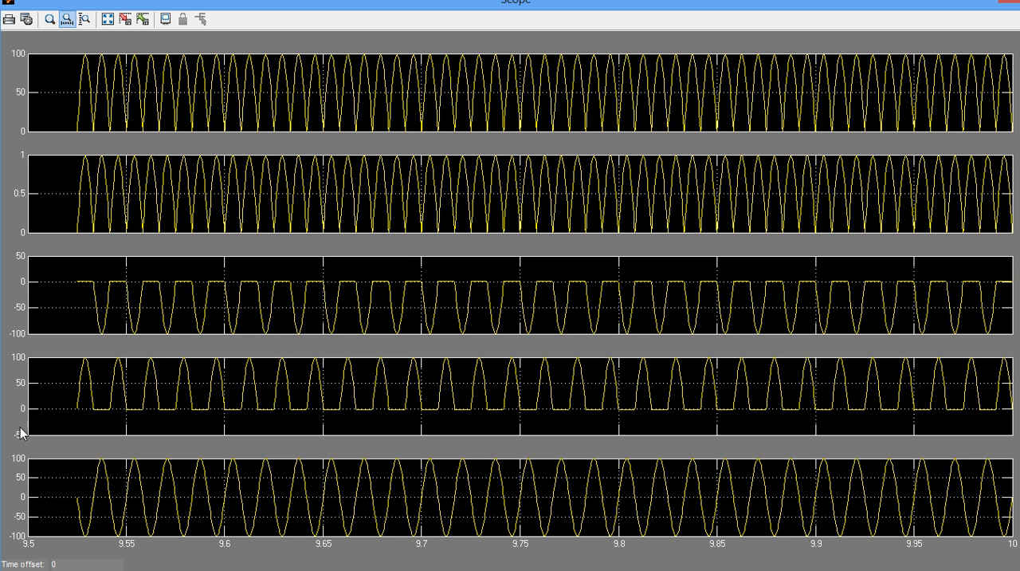
mouse_move(11, 360)
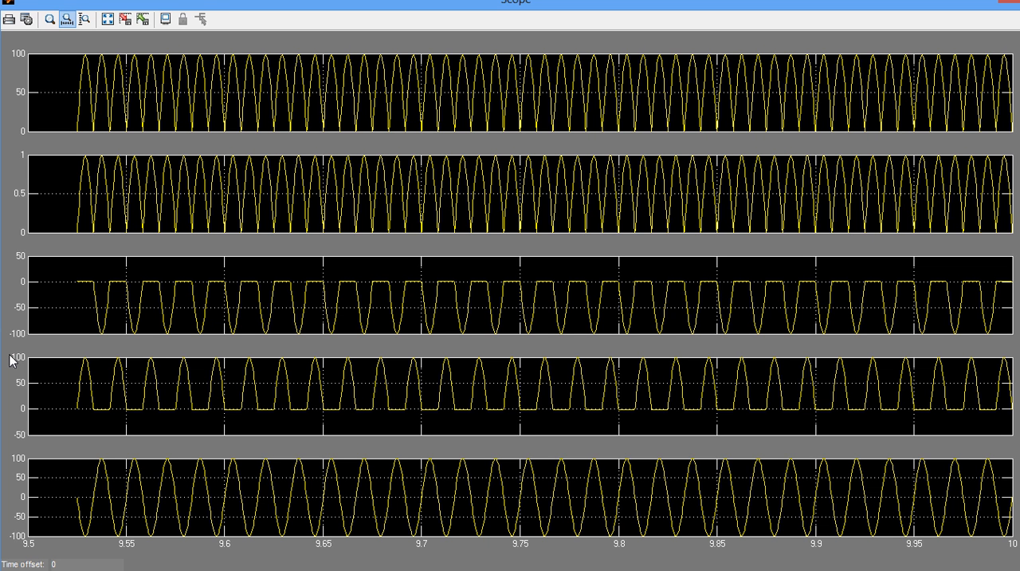
mouse_move(20, 534)
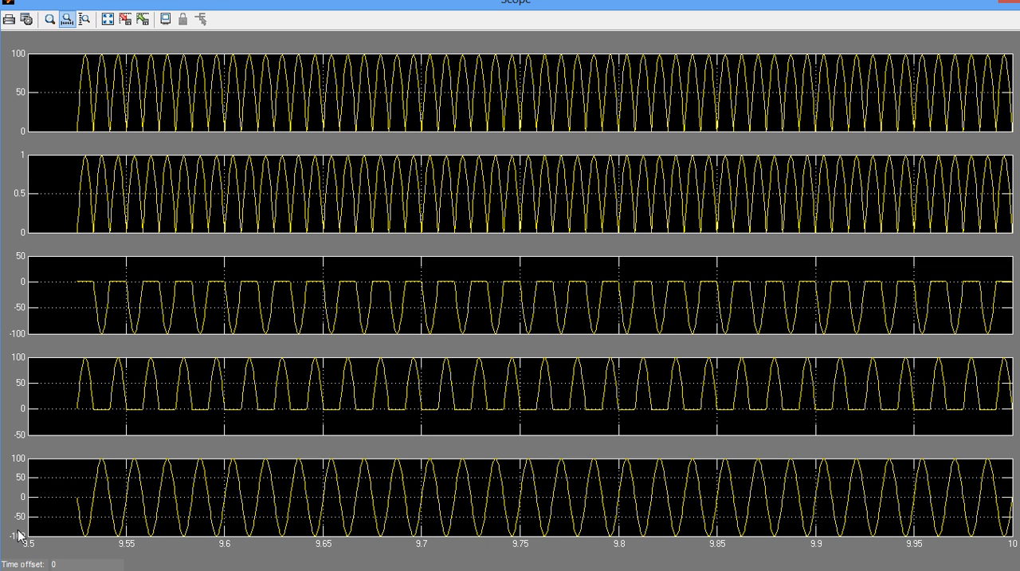
mouse_move(24, 475)
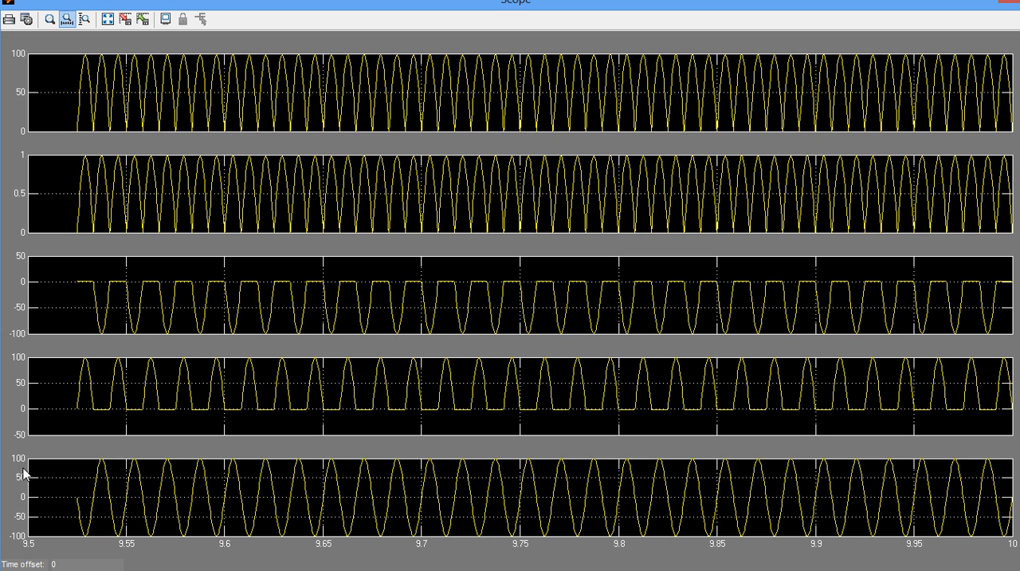